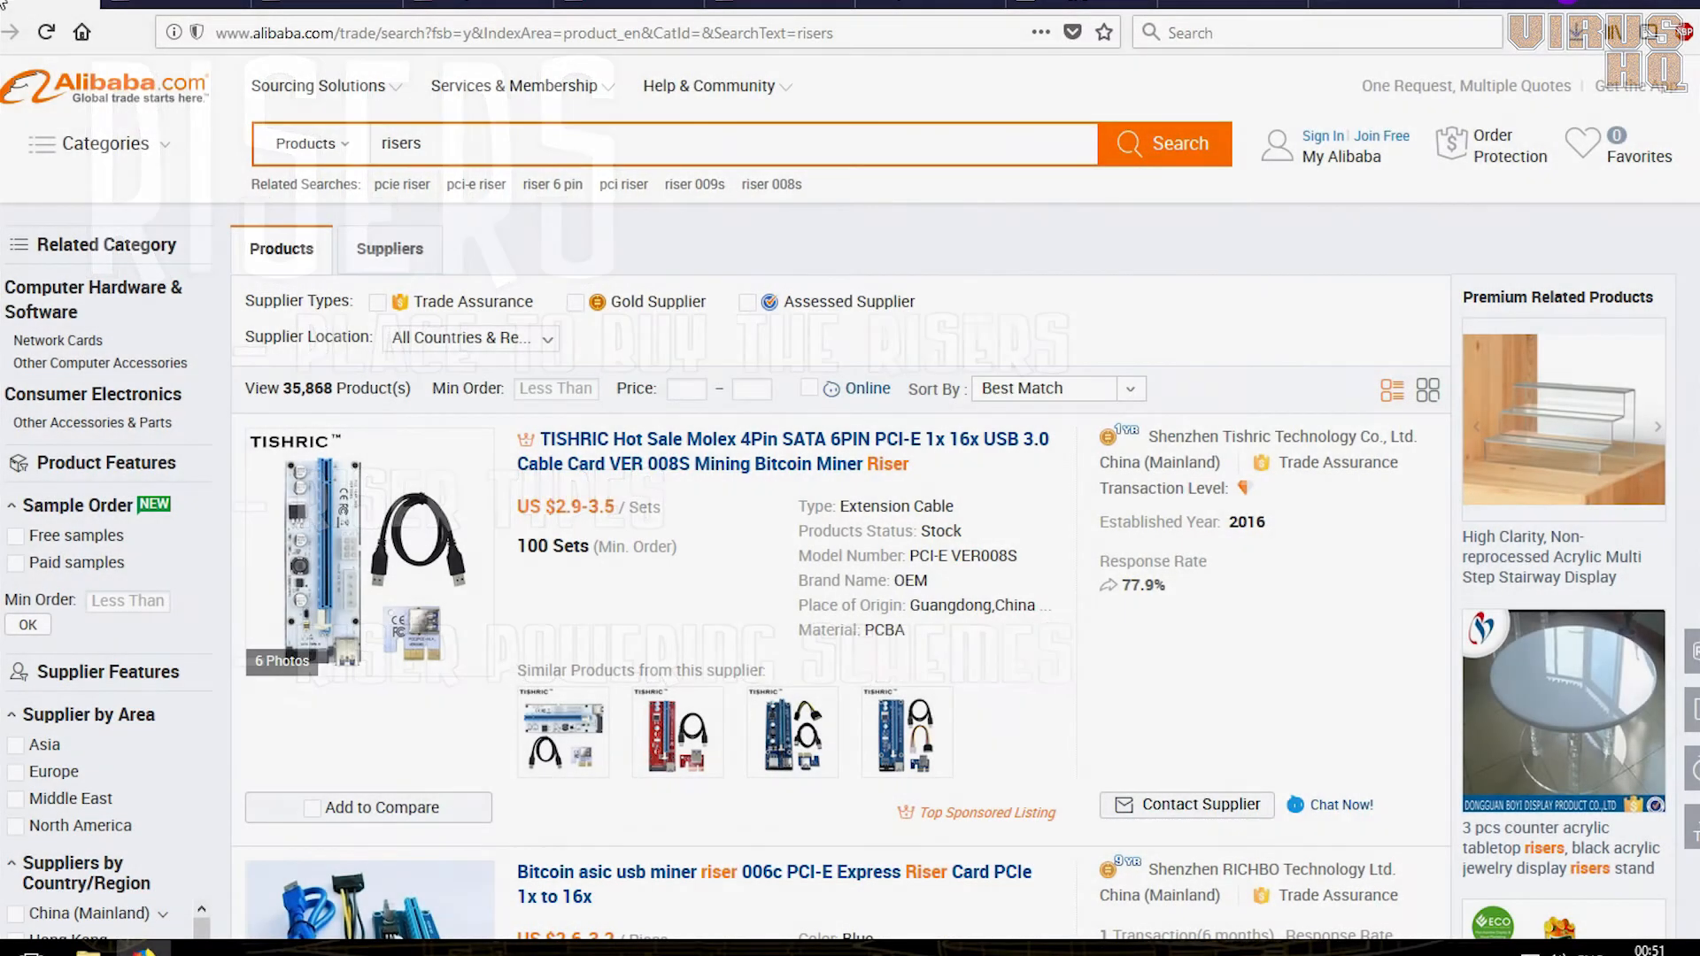
- Open the TISHRIC VER 008S riser listing and view its labelled connector, cable and adapter-board photos
click(319, 86)
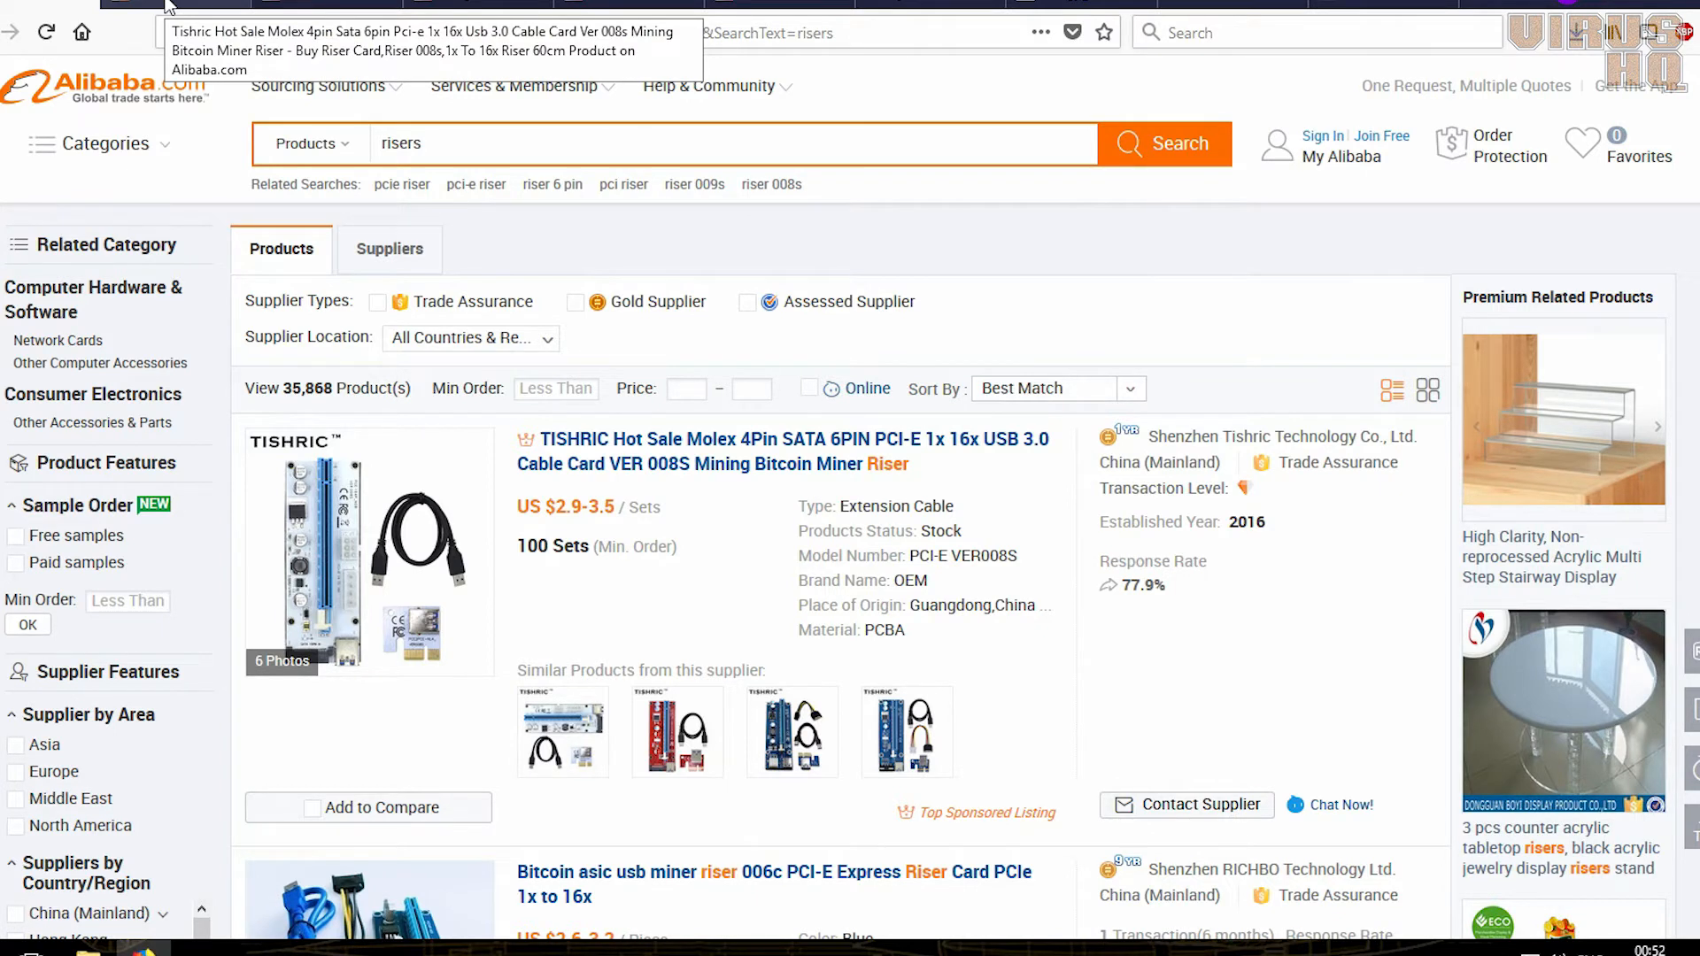
click(783, 439)
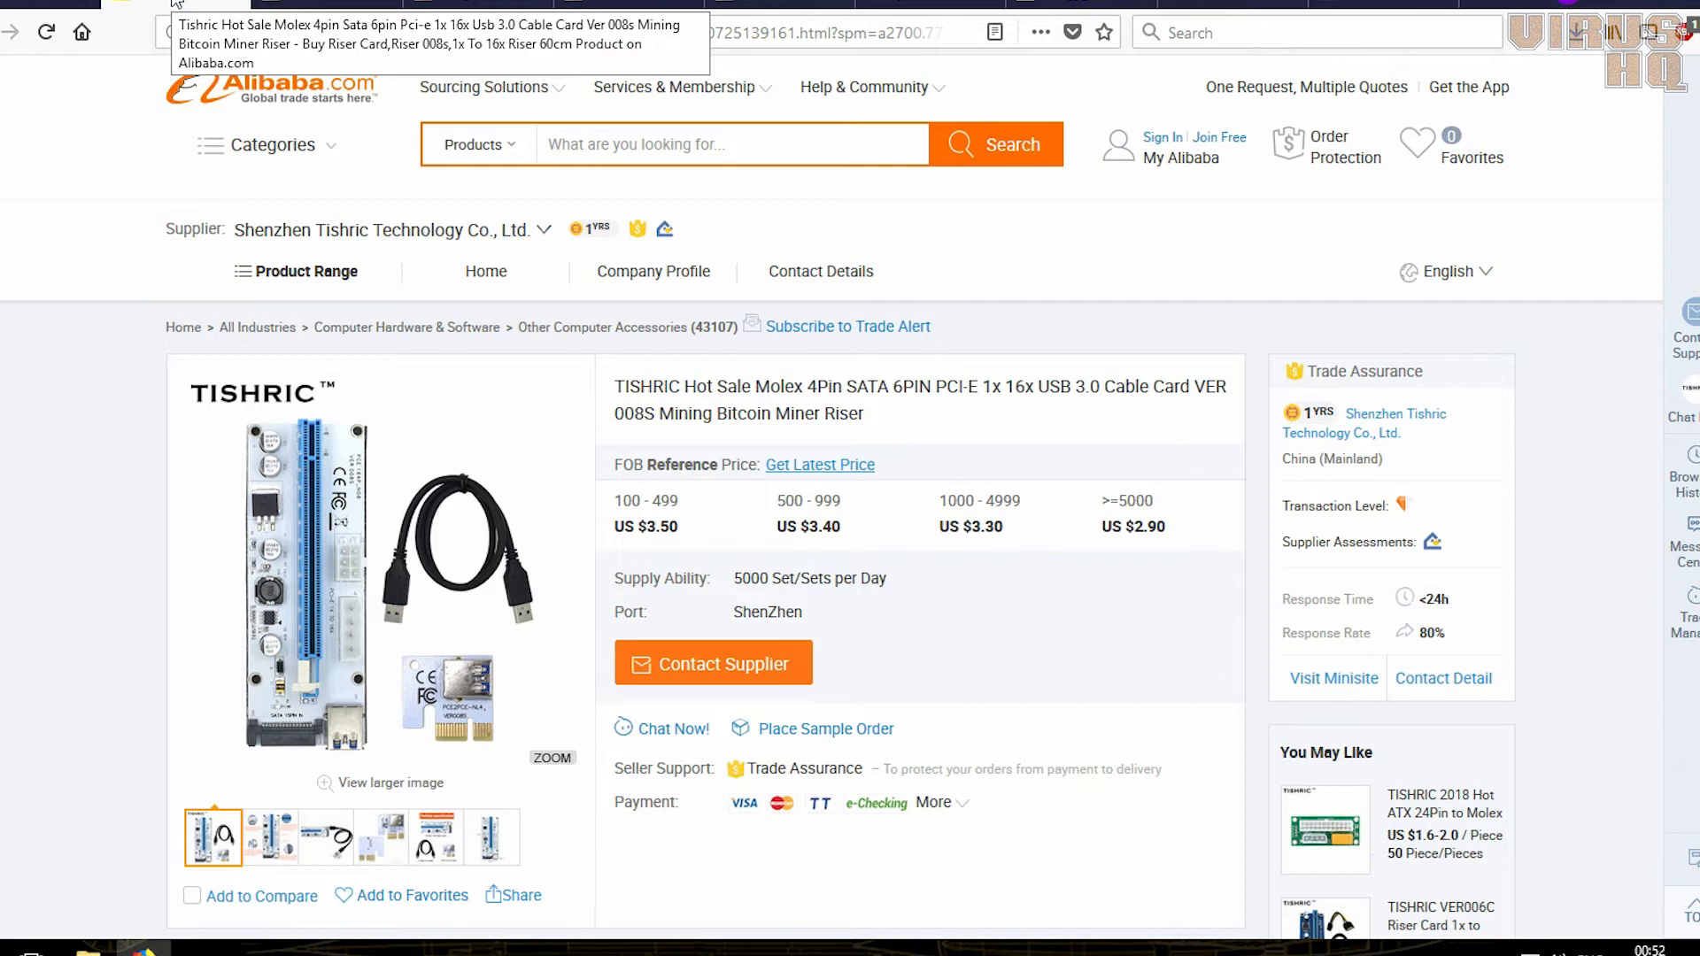
mouse_move(294, 715)
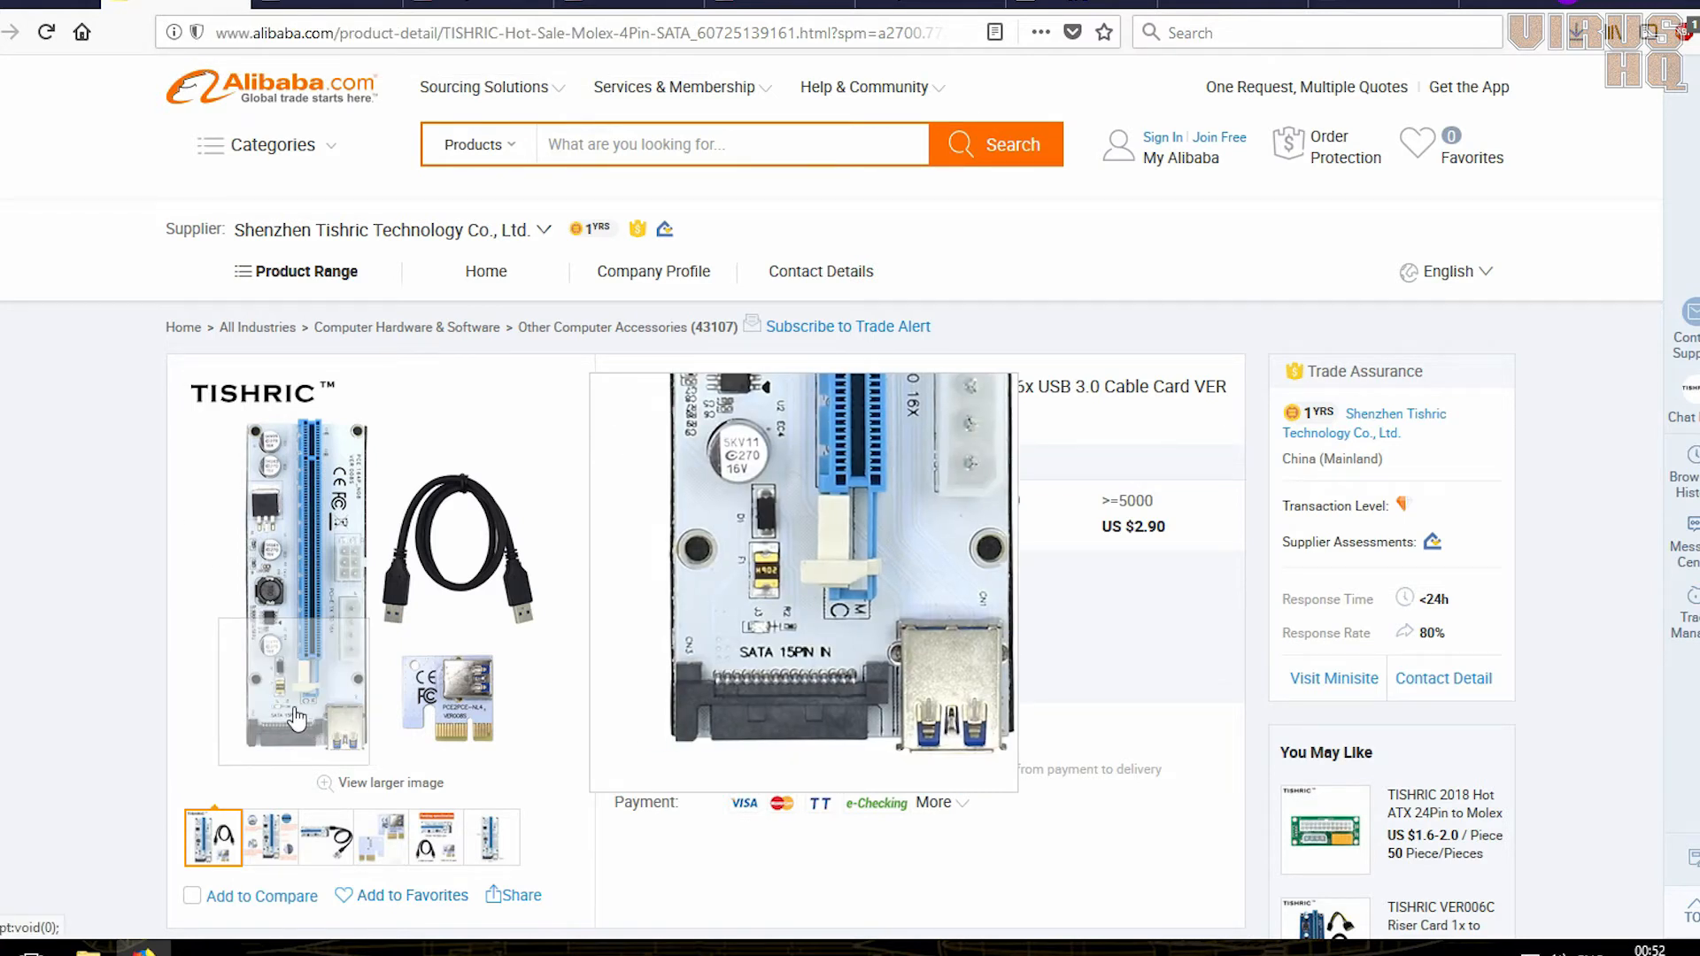
mouse_move(312, 797)
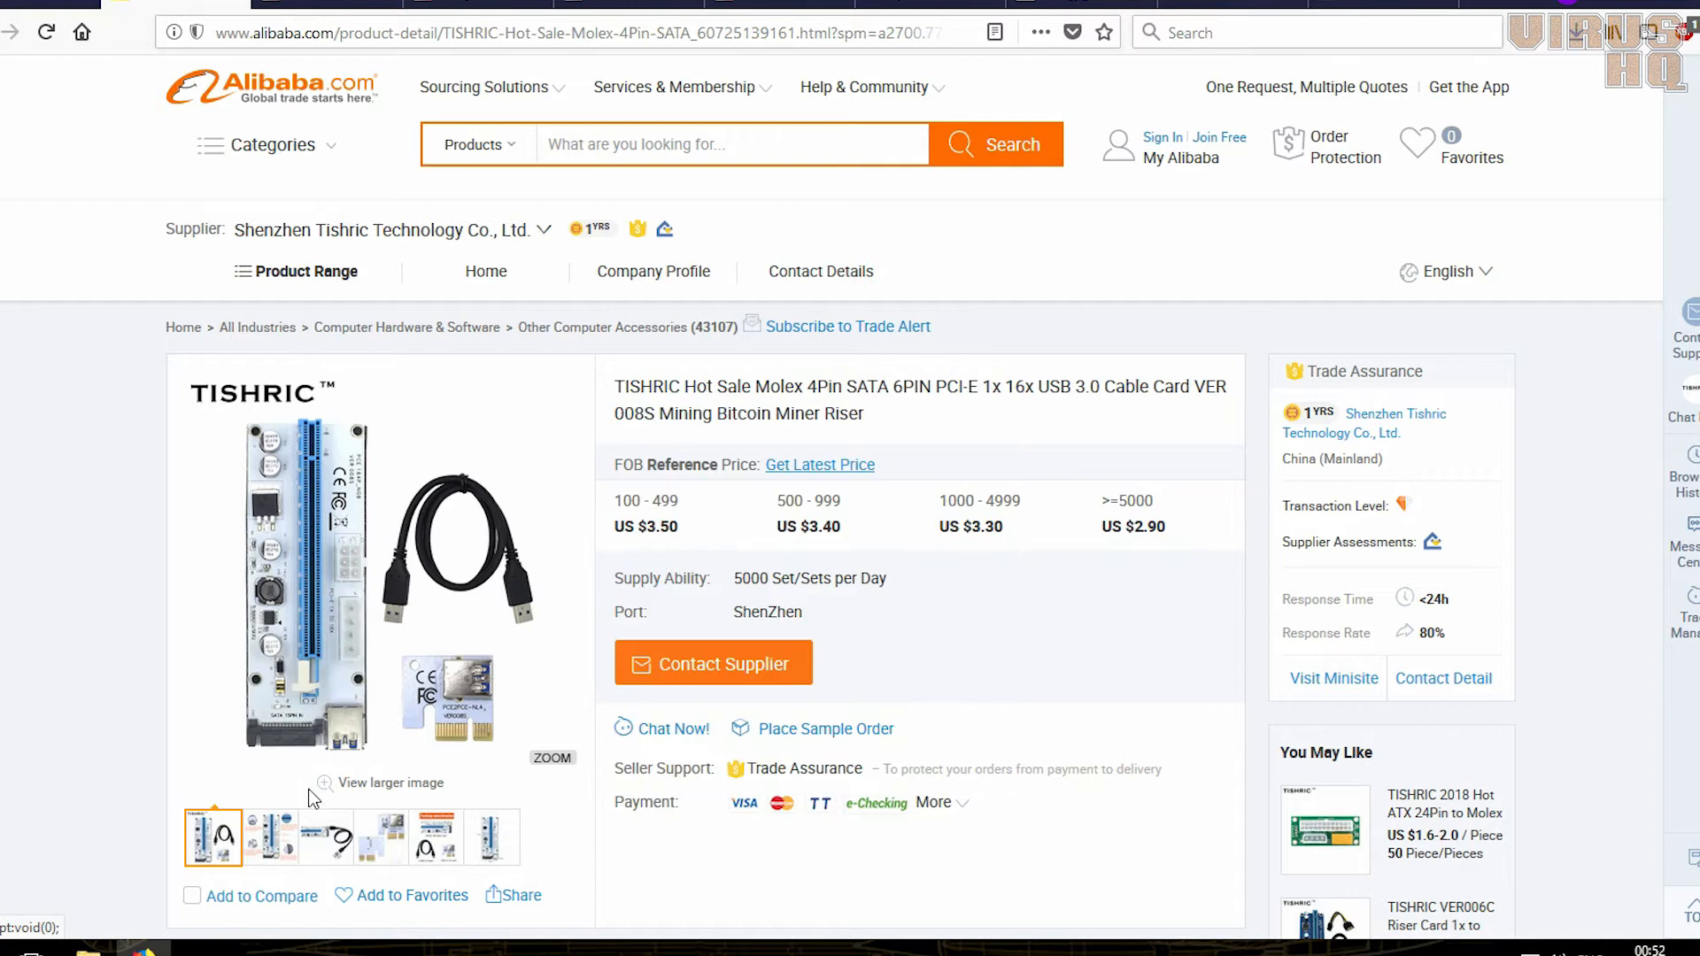
click(267, 836)
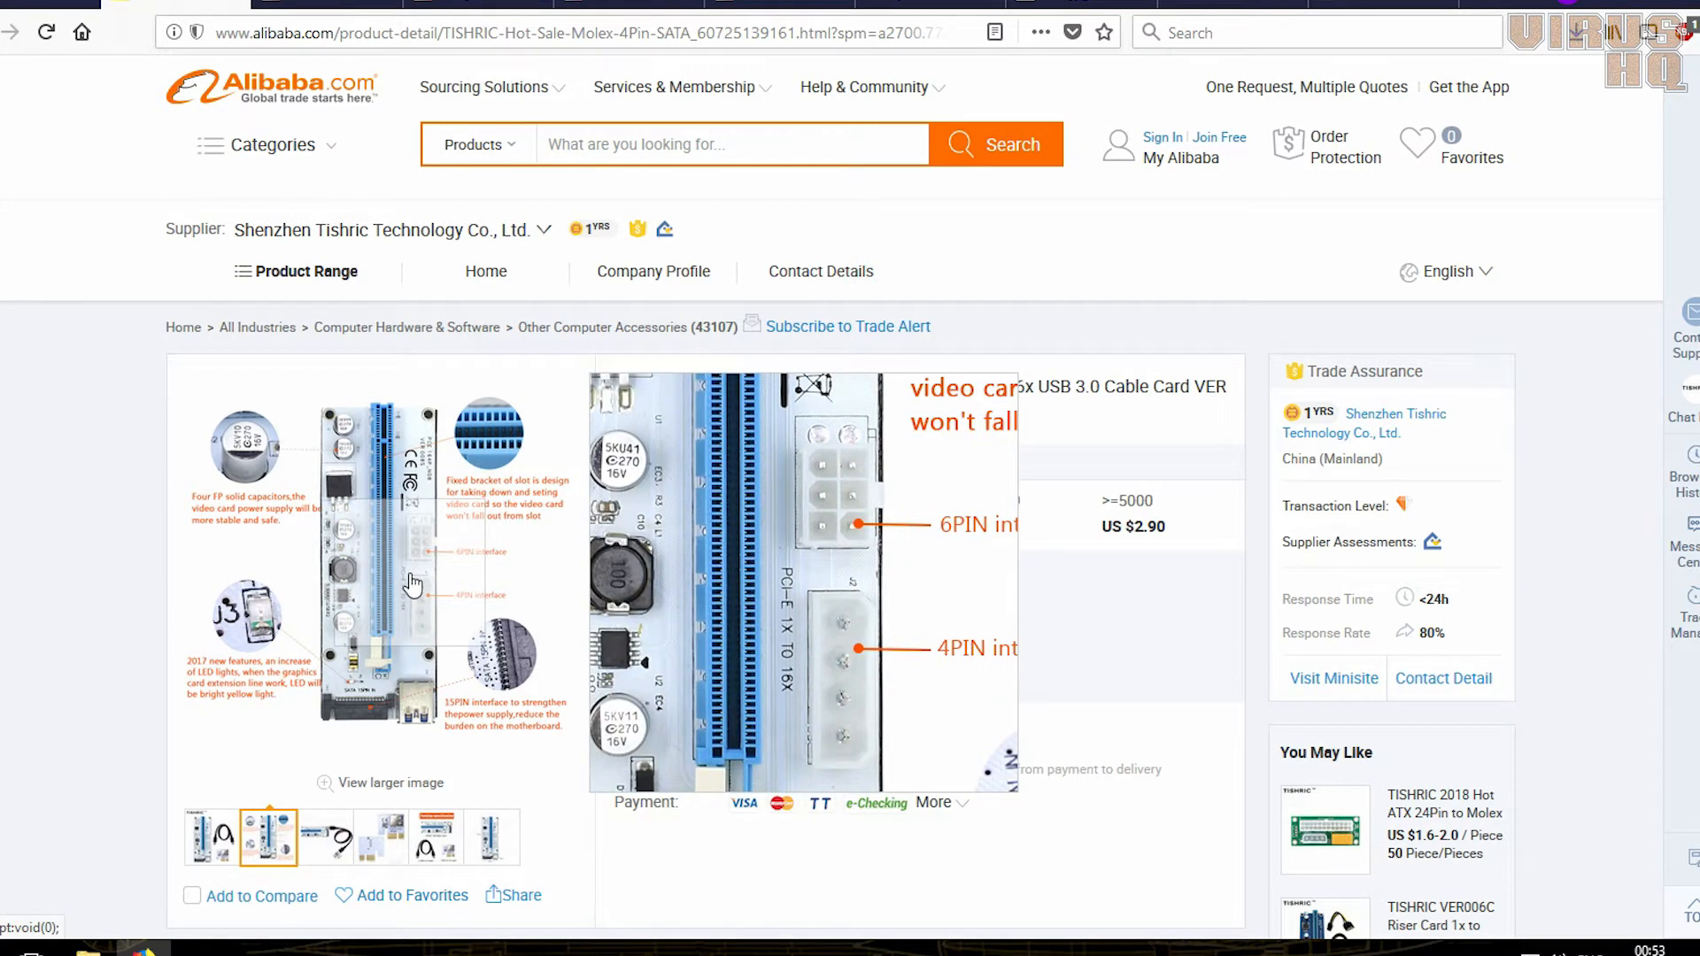
click(323, 836)
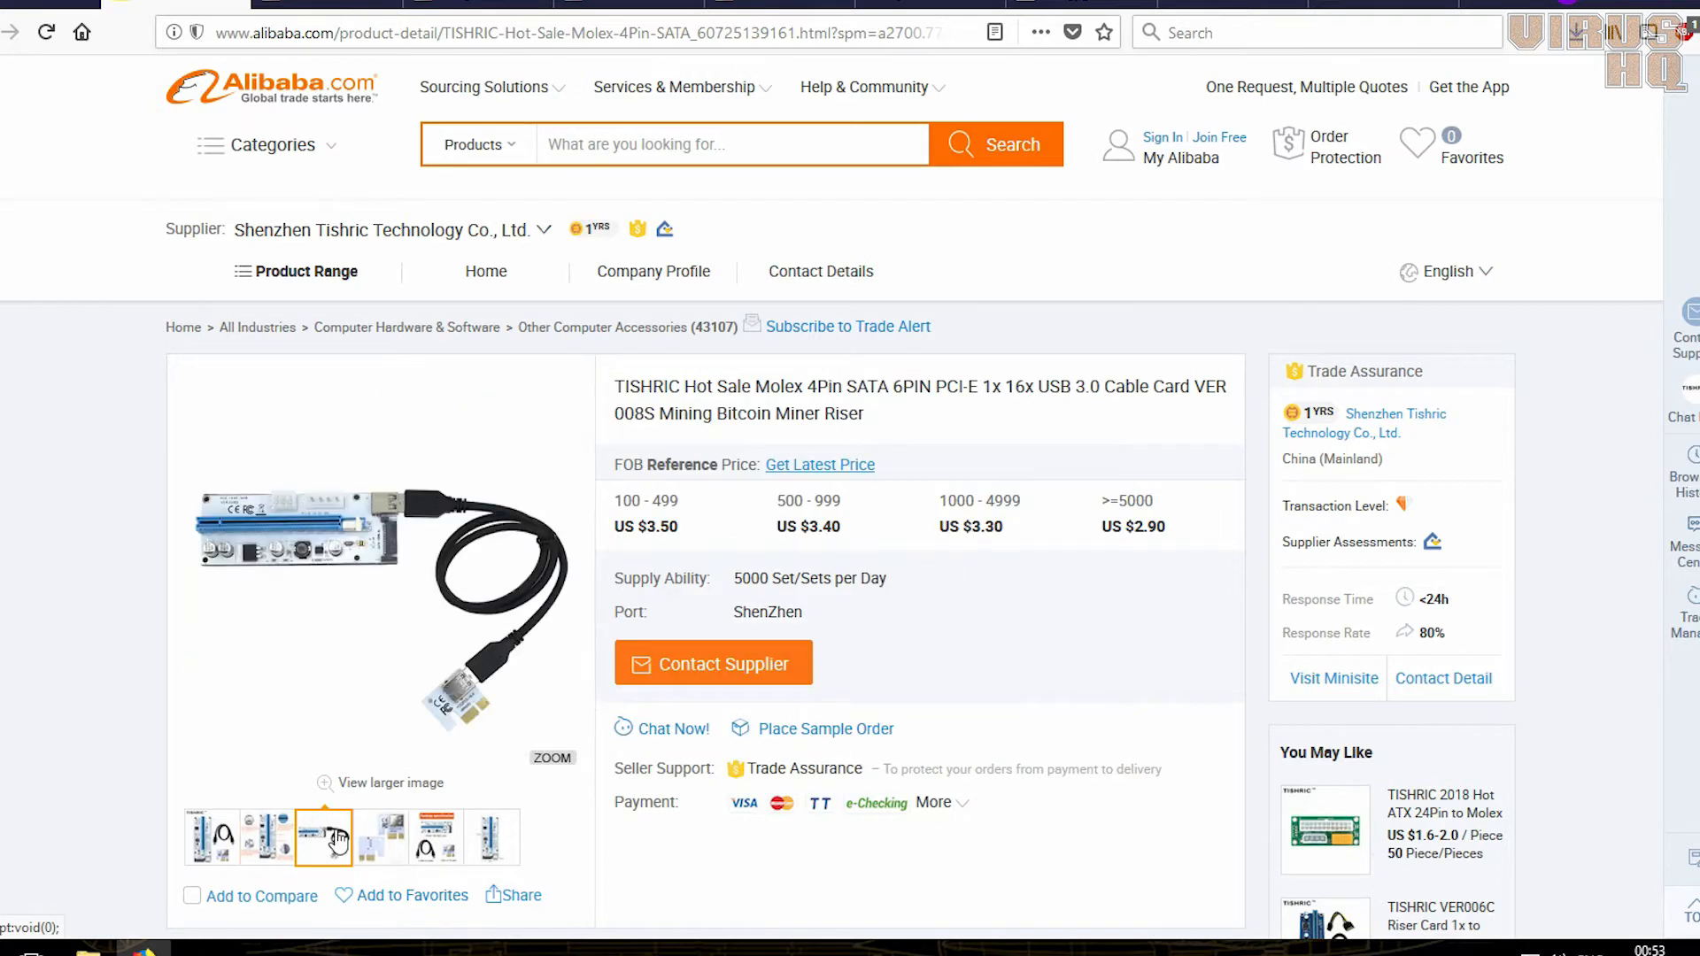
click(378, 836)
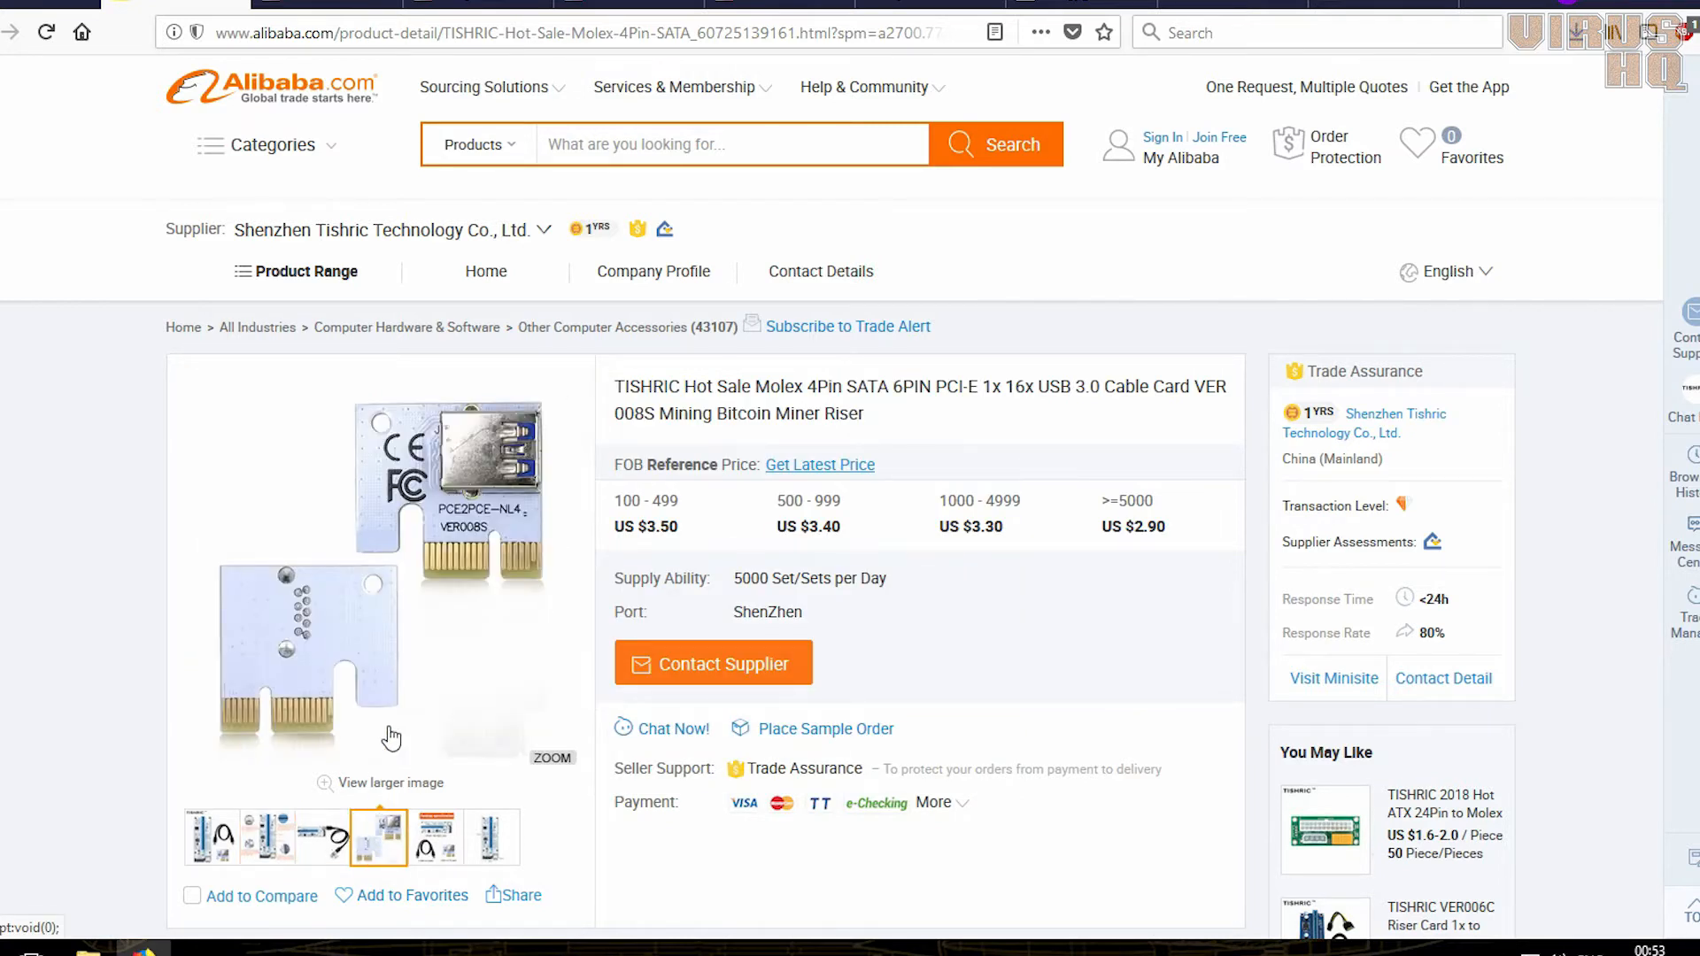
click(434, 836)
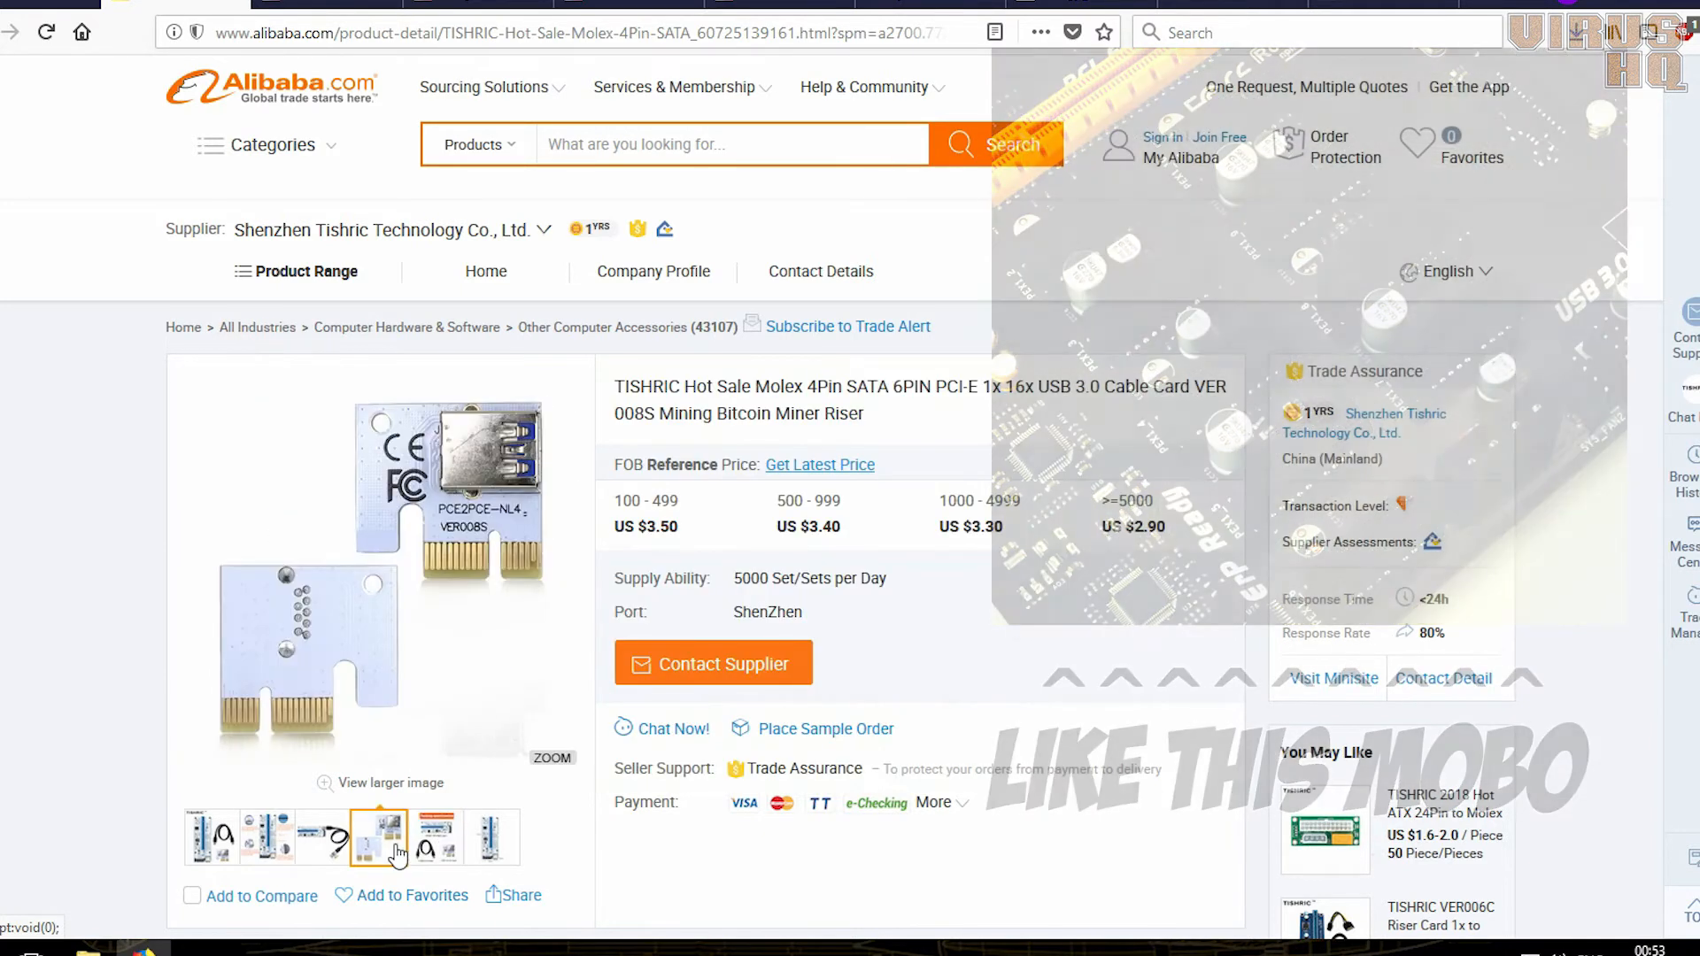
click(433, 836)
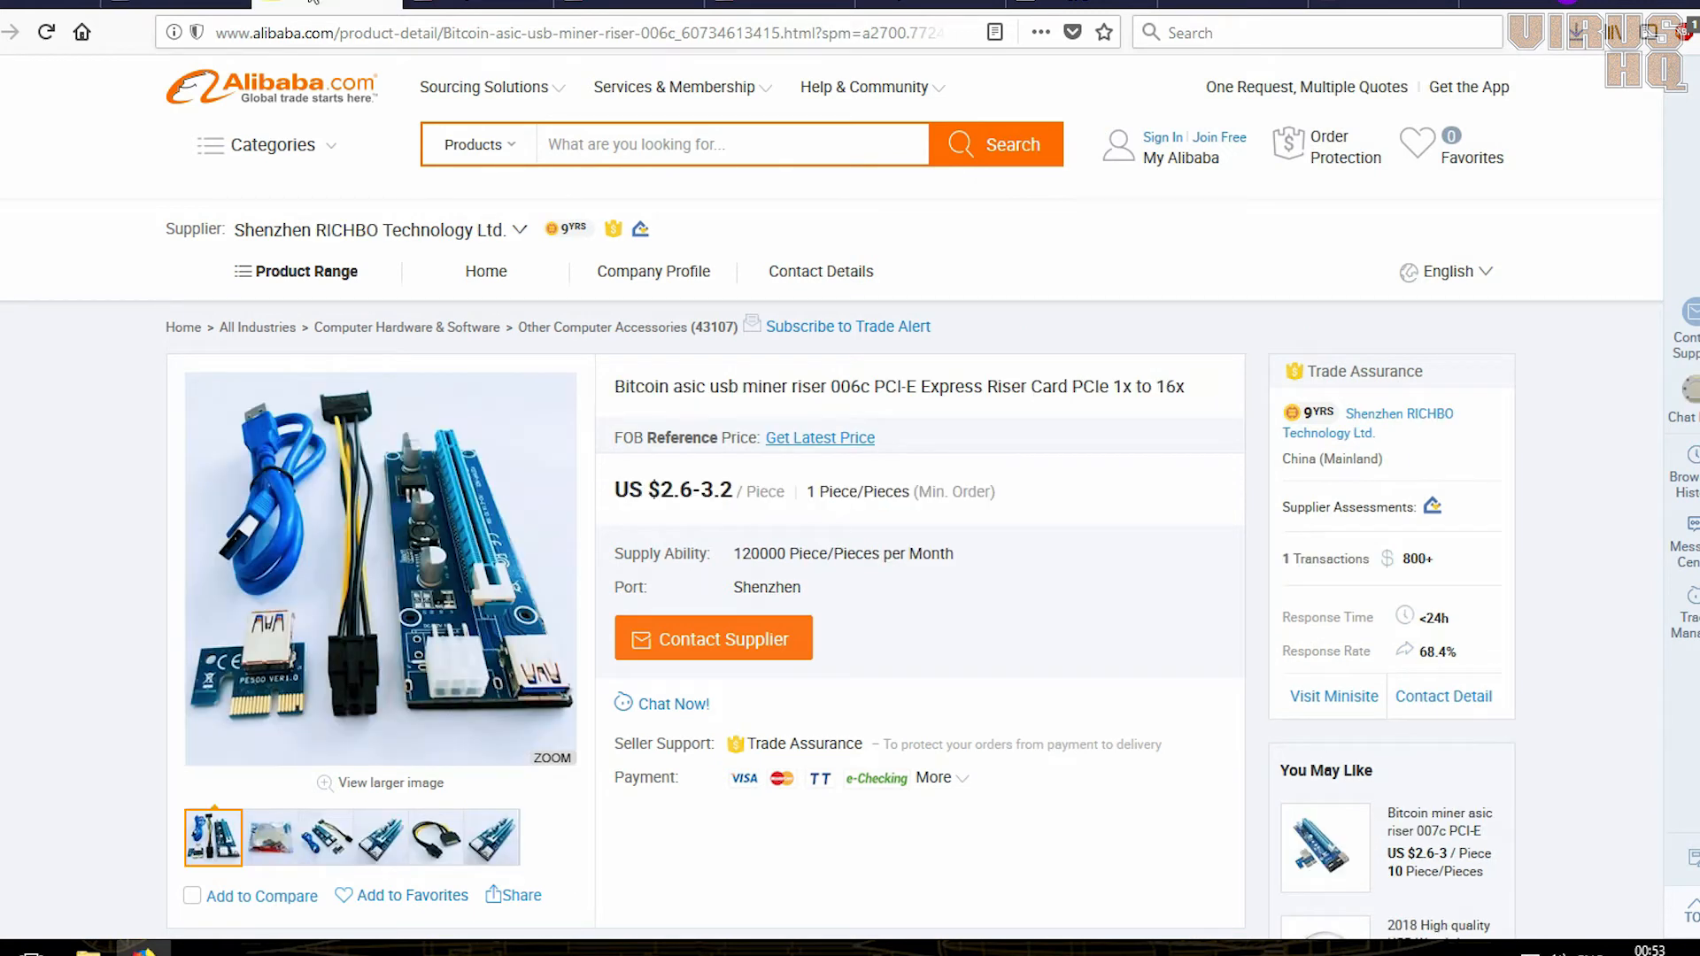
mouse_move(455, 561)
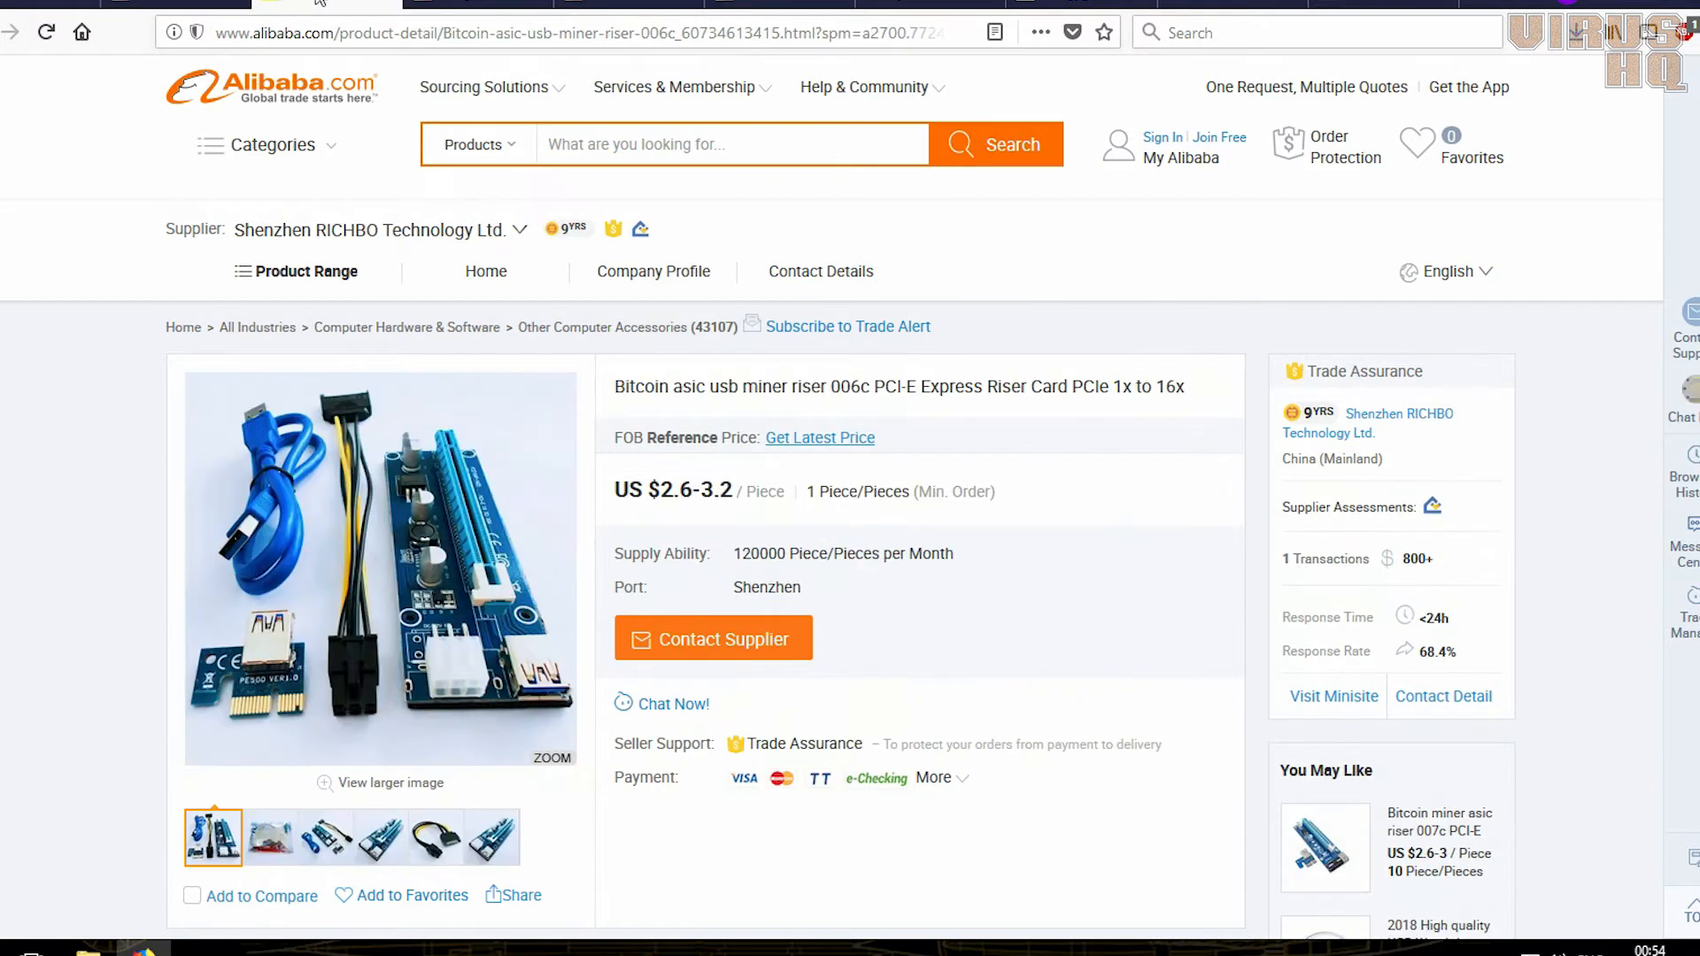
mouse_move(459, 683)
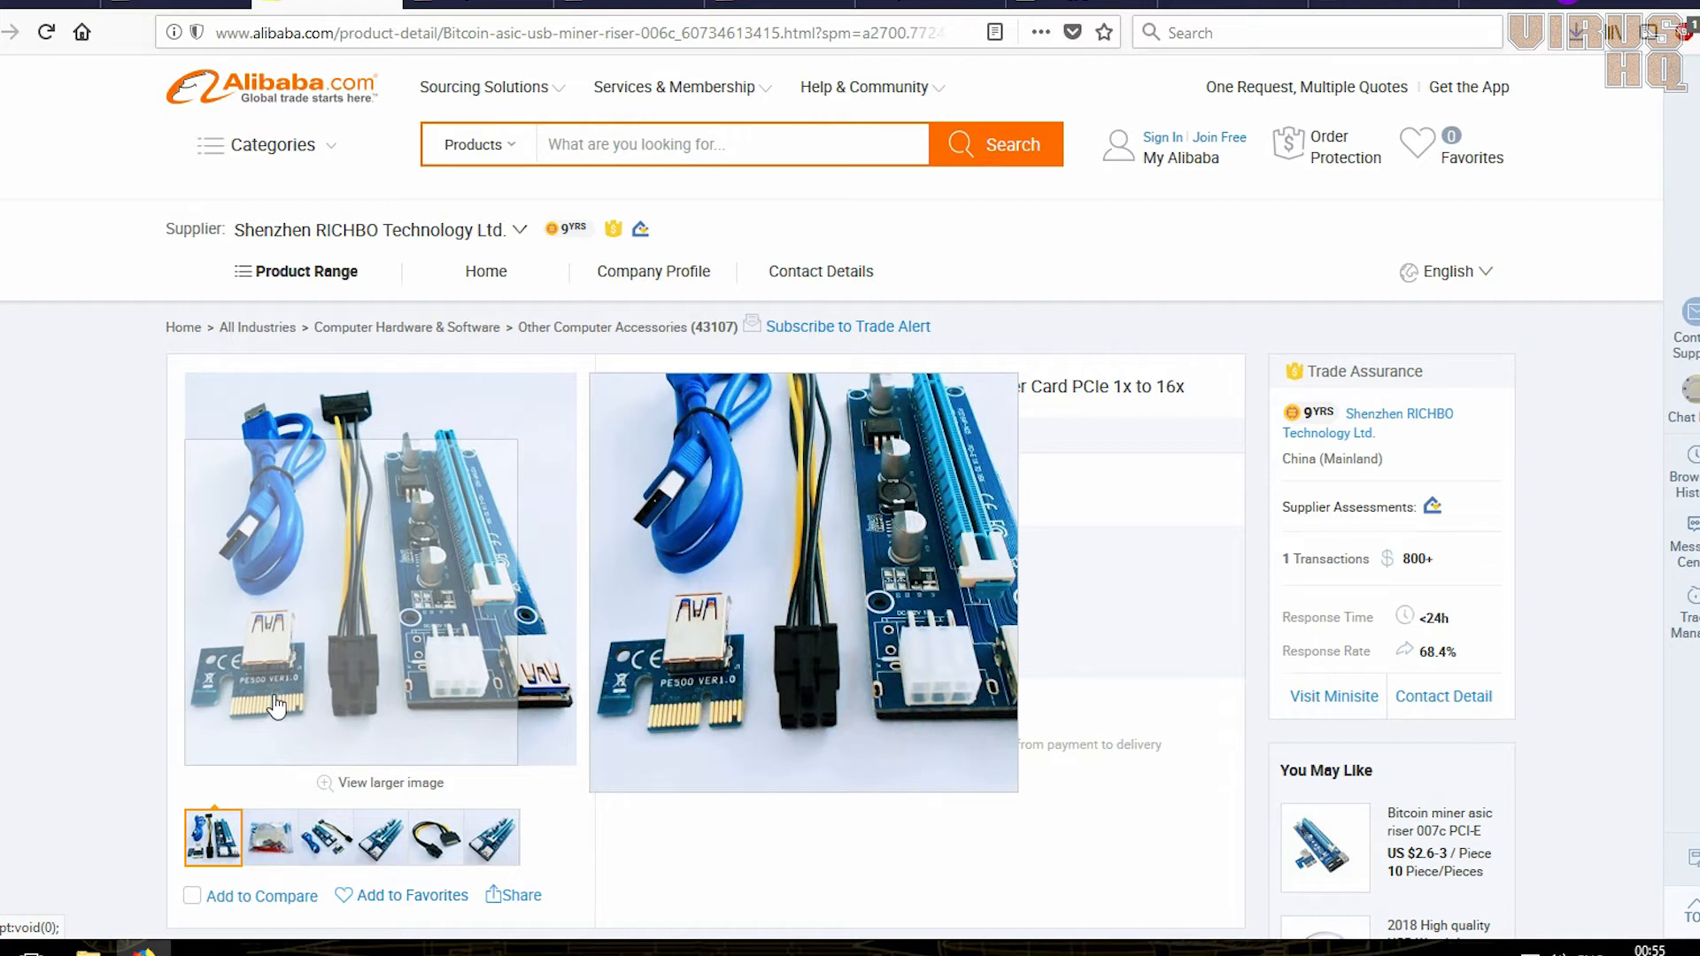
mouse_move(273, 702)
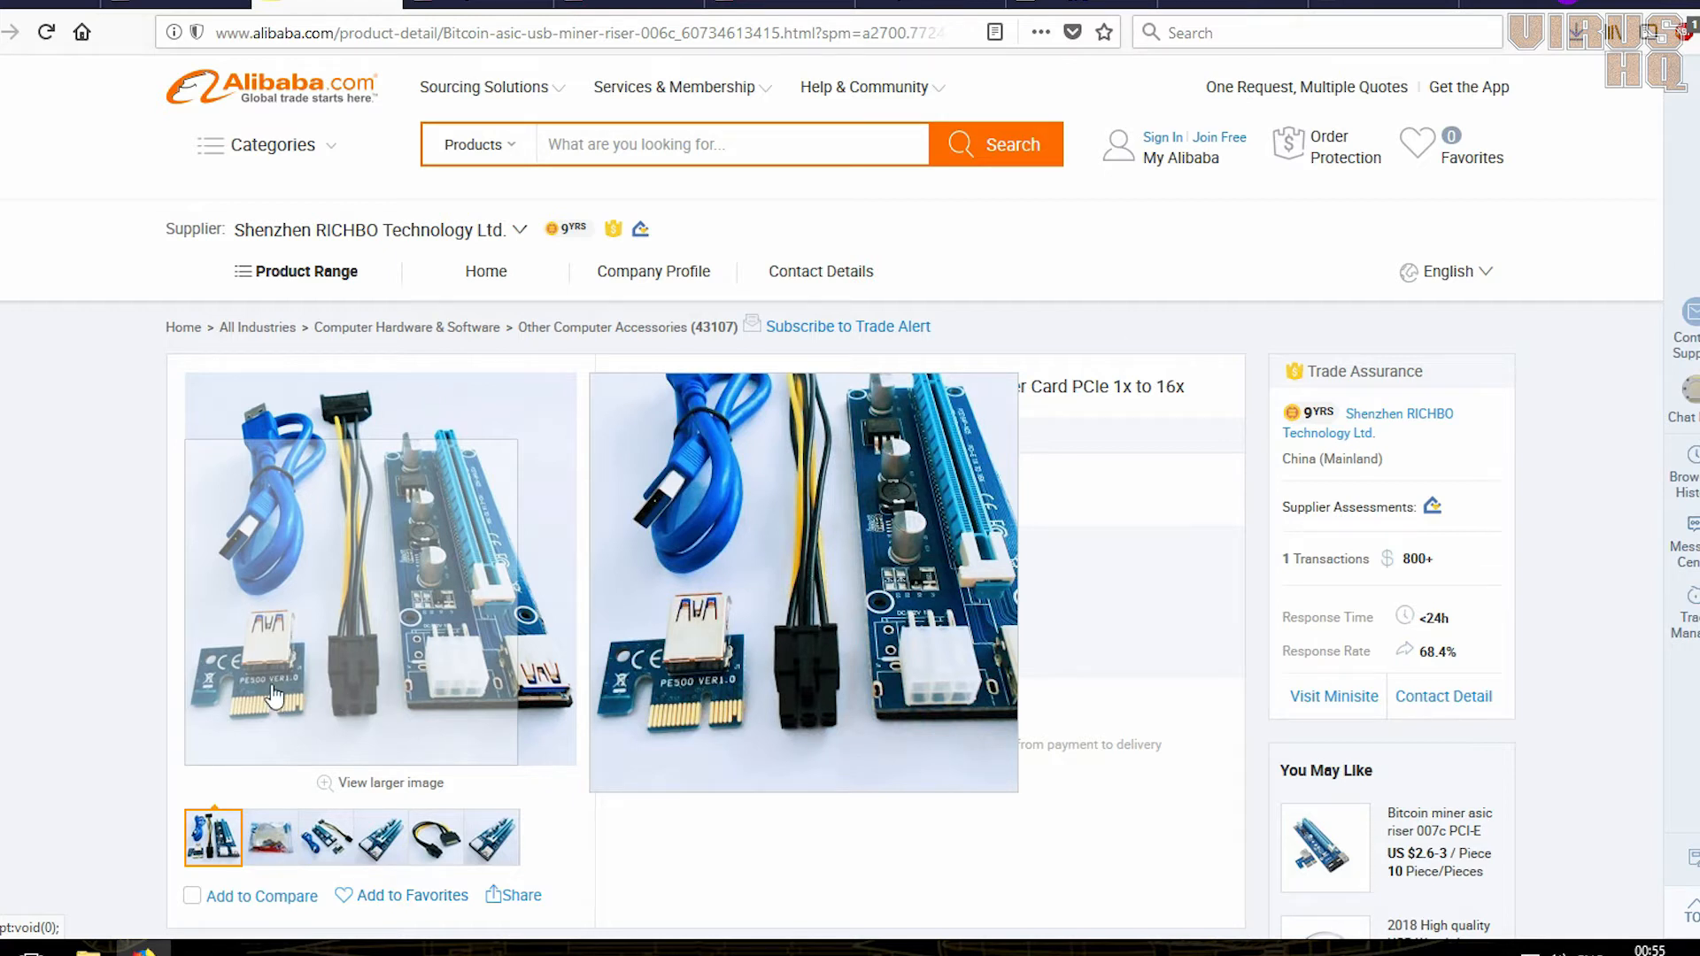
mouse_move(274, 675)
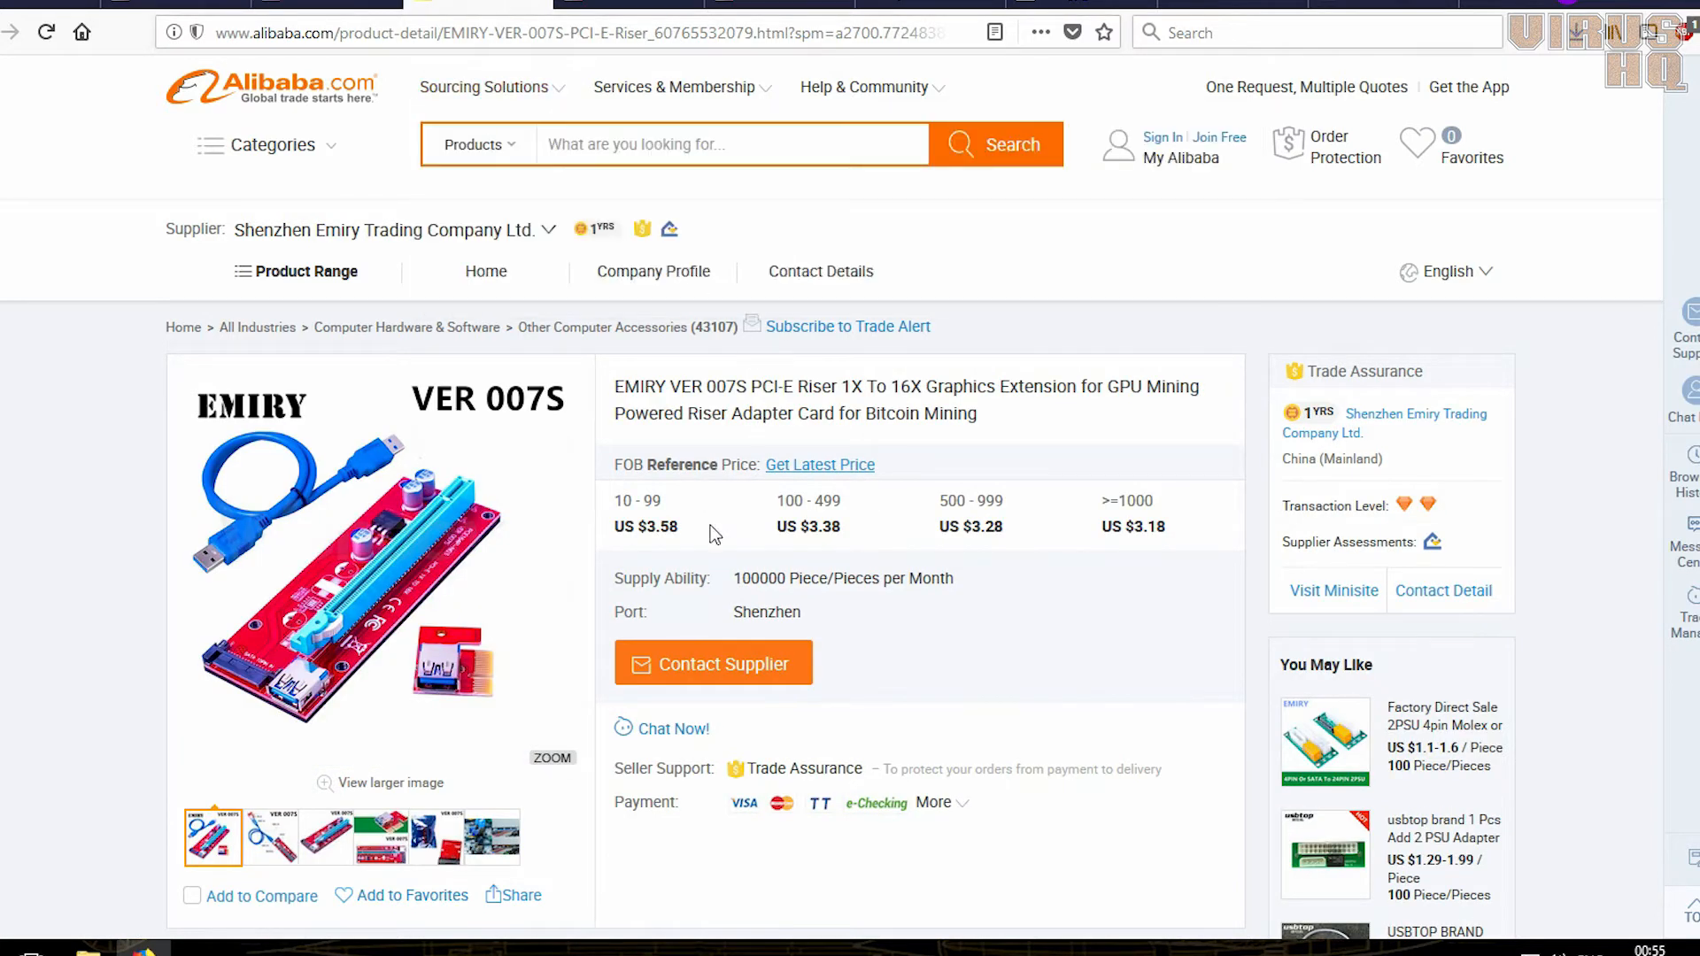
mouse_move(293, 666)
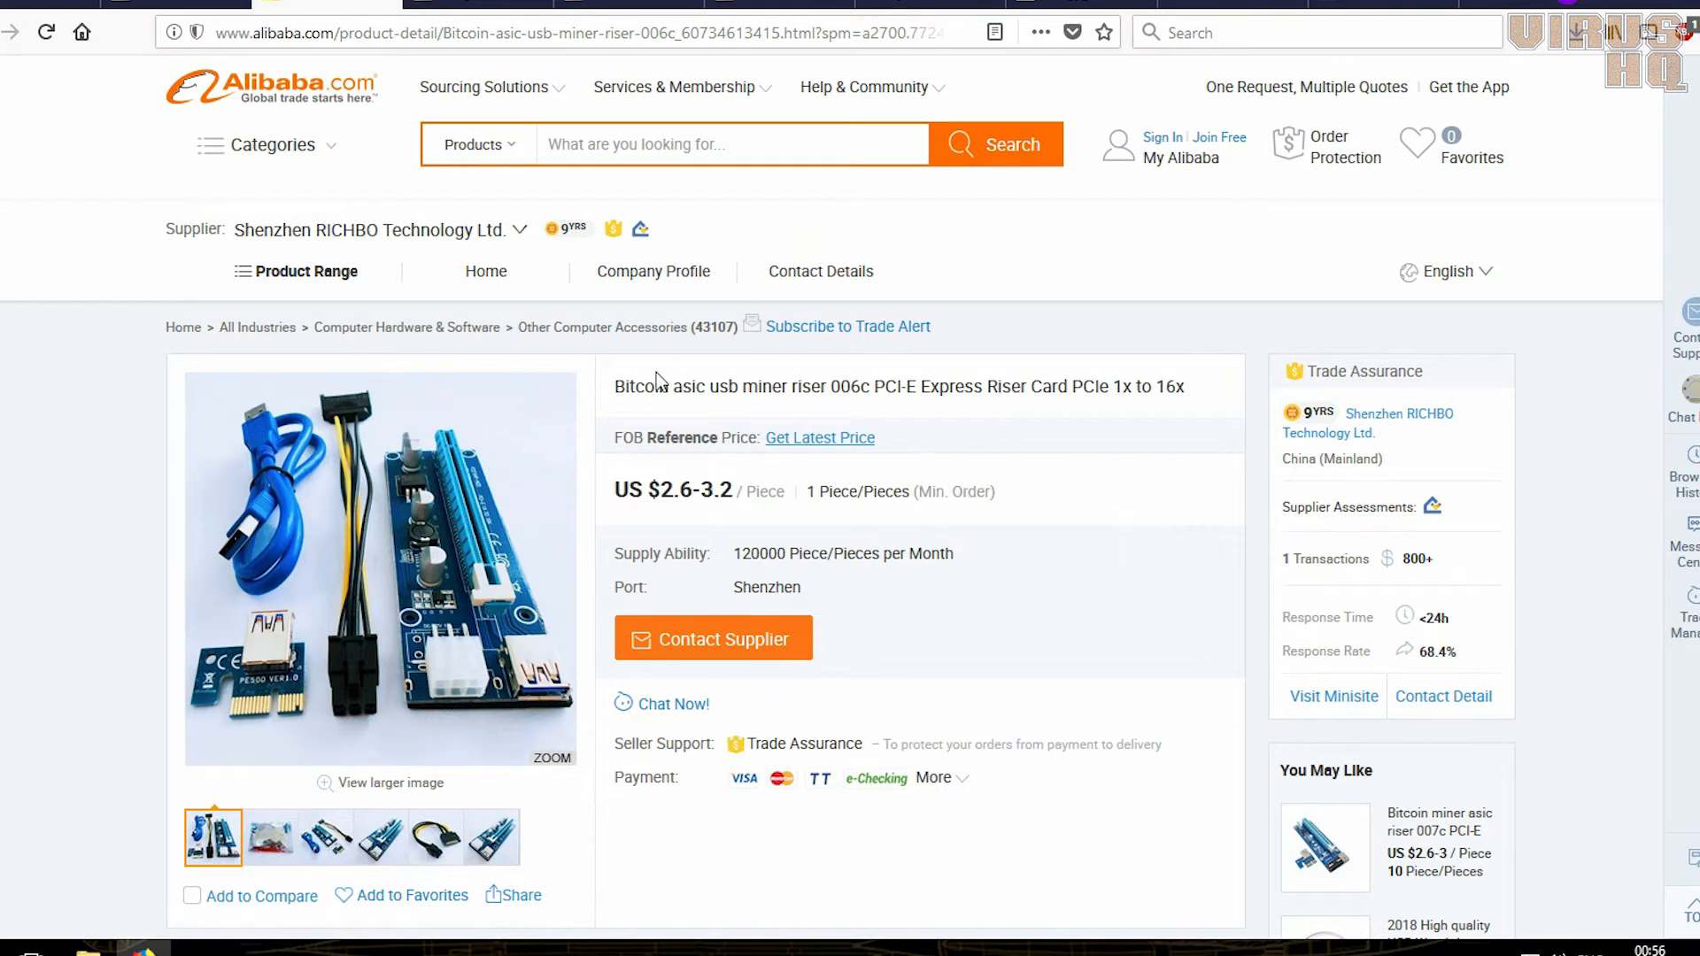
mouse_move(660, 381)
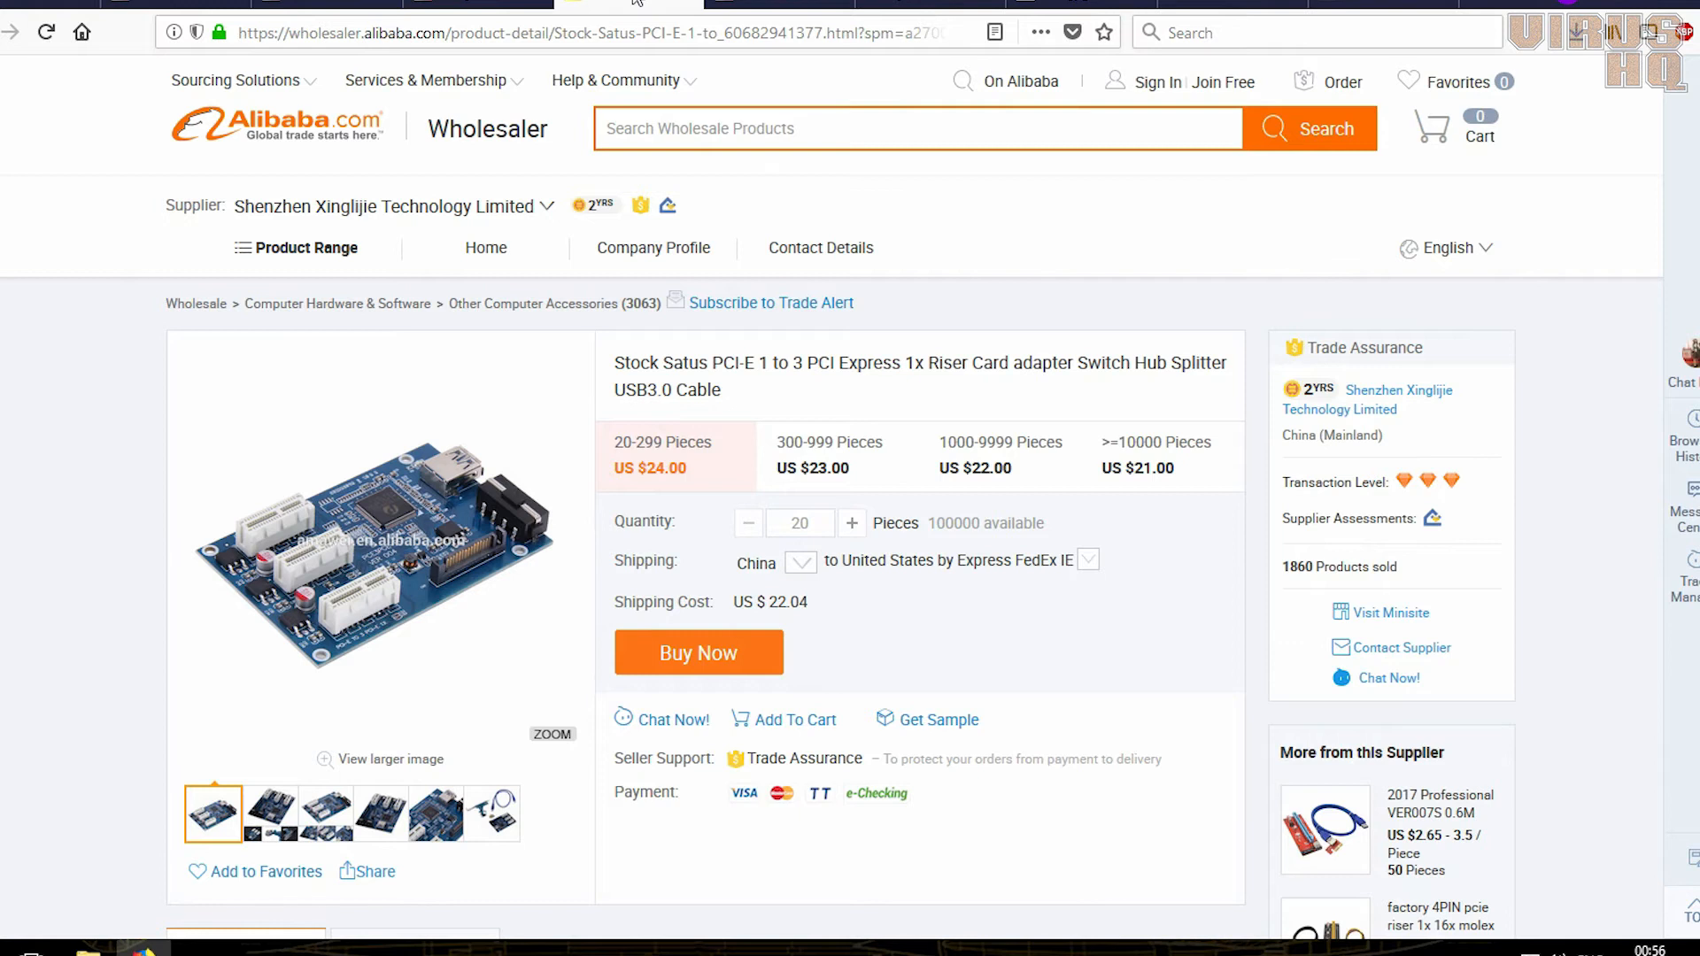
mouse_move(732, 539)
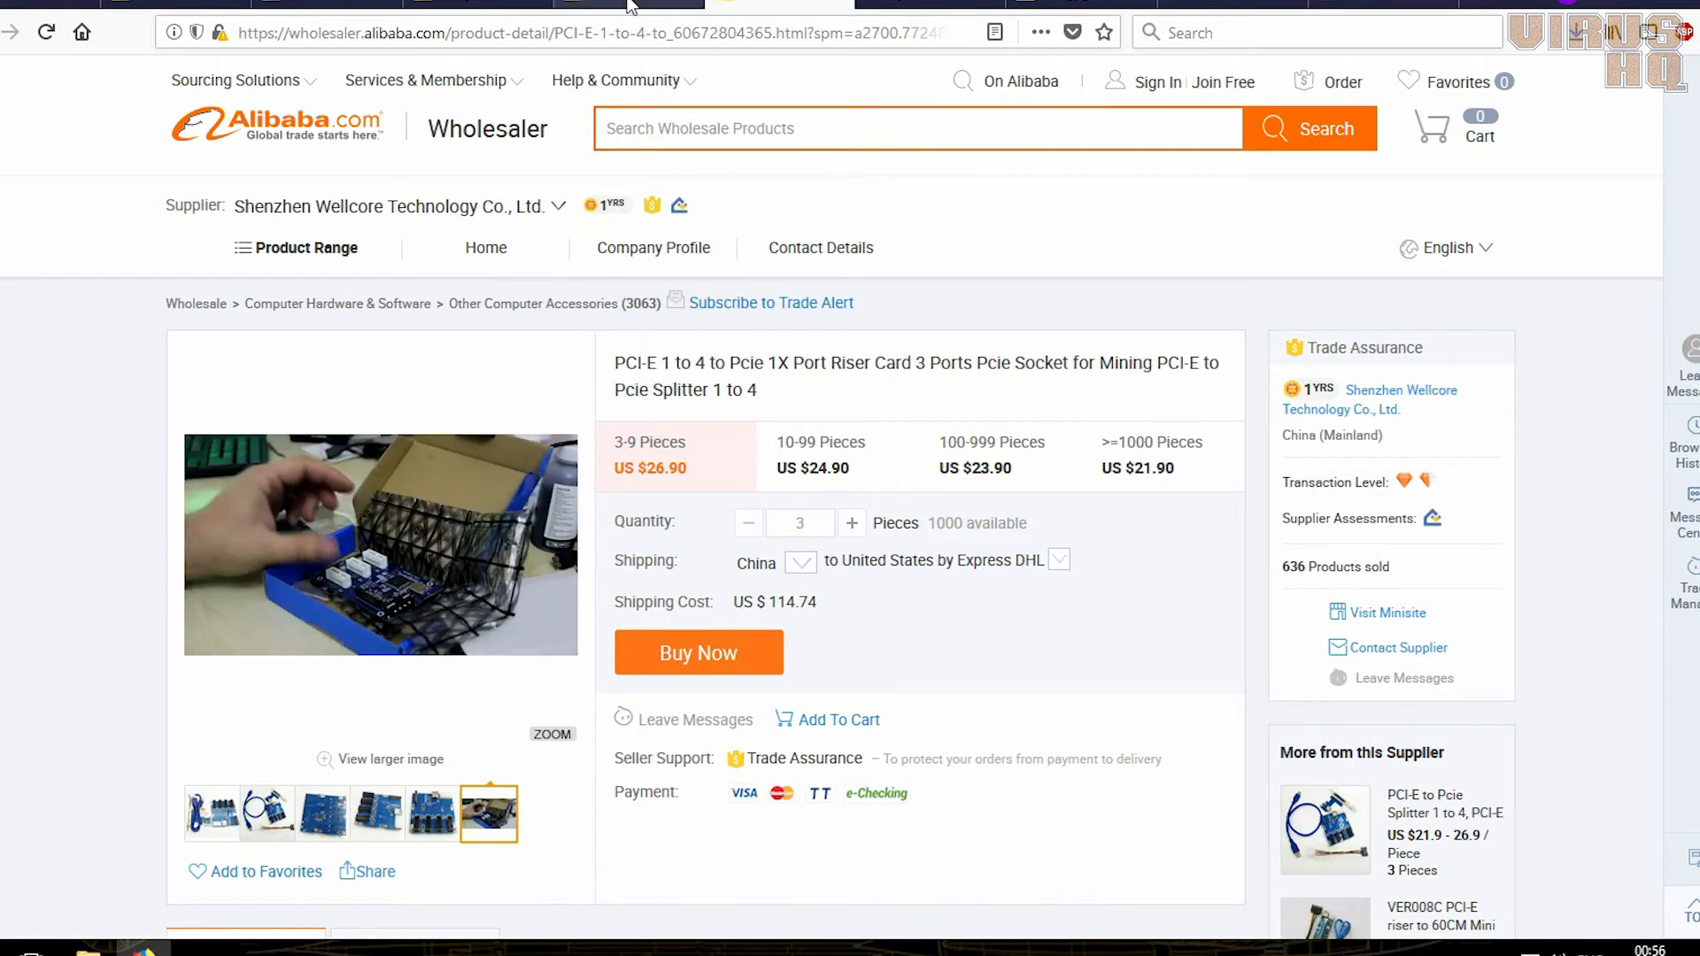
- Return to the Xinglijie 1-to-3 PCI-E splitter listing and view its last photo, the USB cable close-up
click(266, 811)
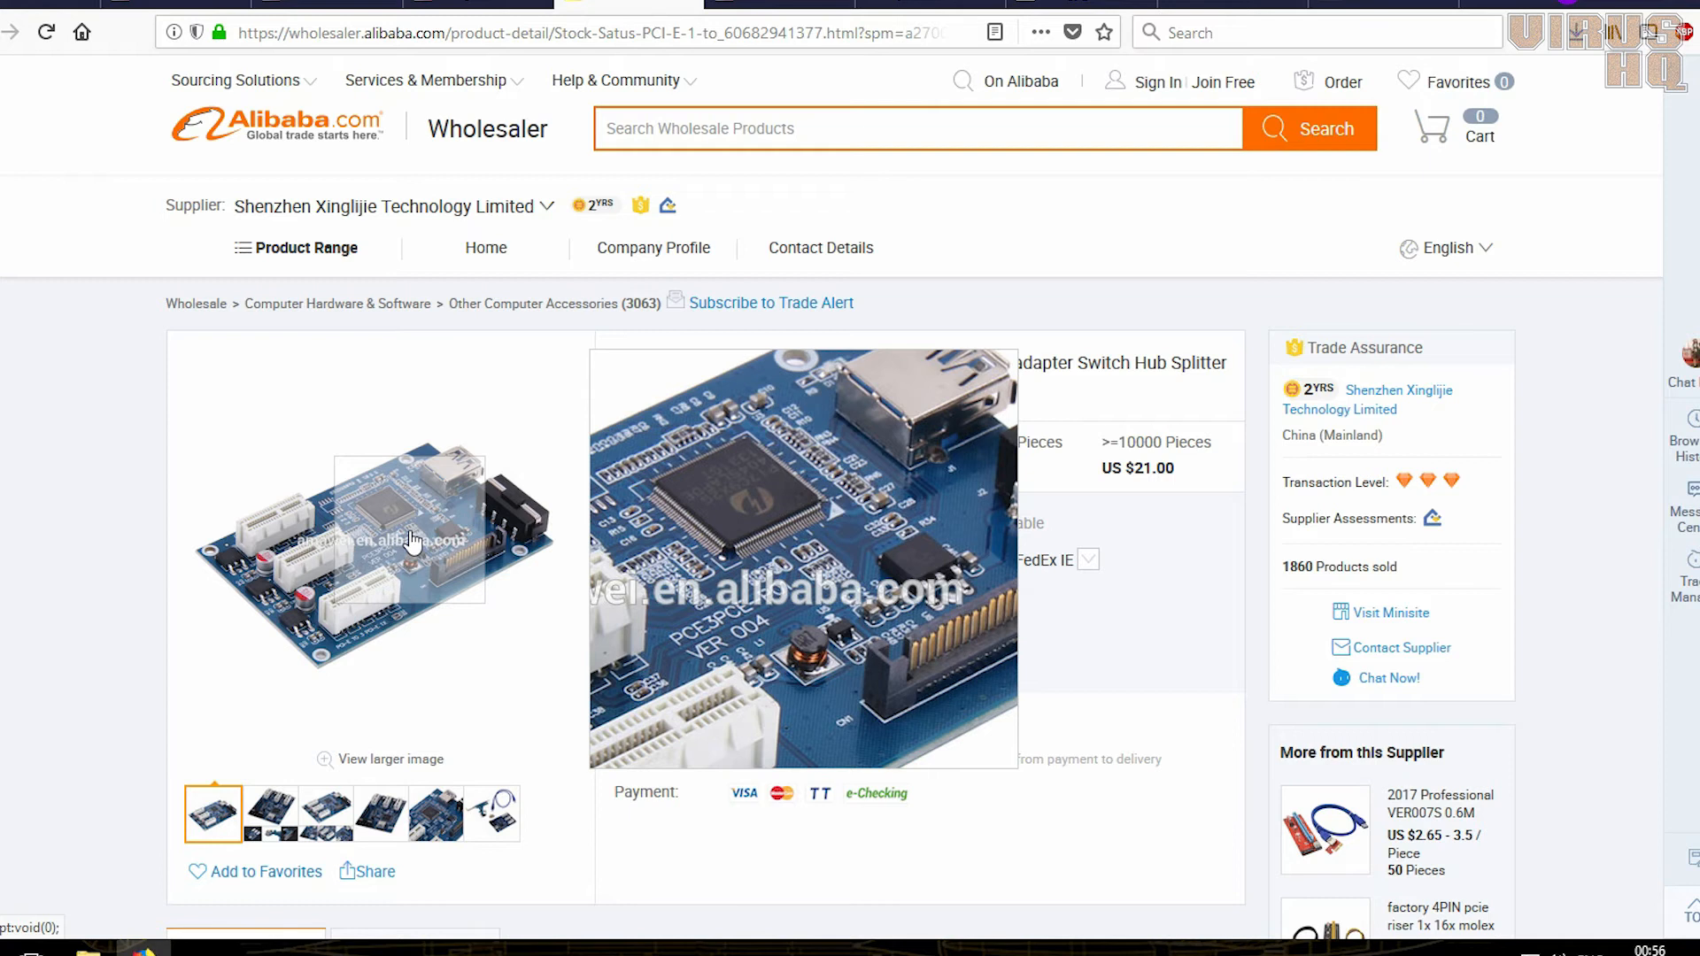
mouse_move(426, 531)
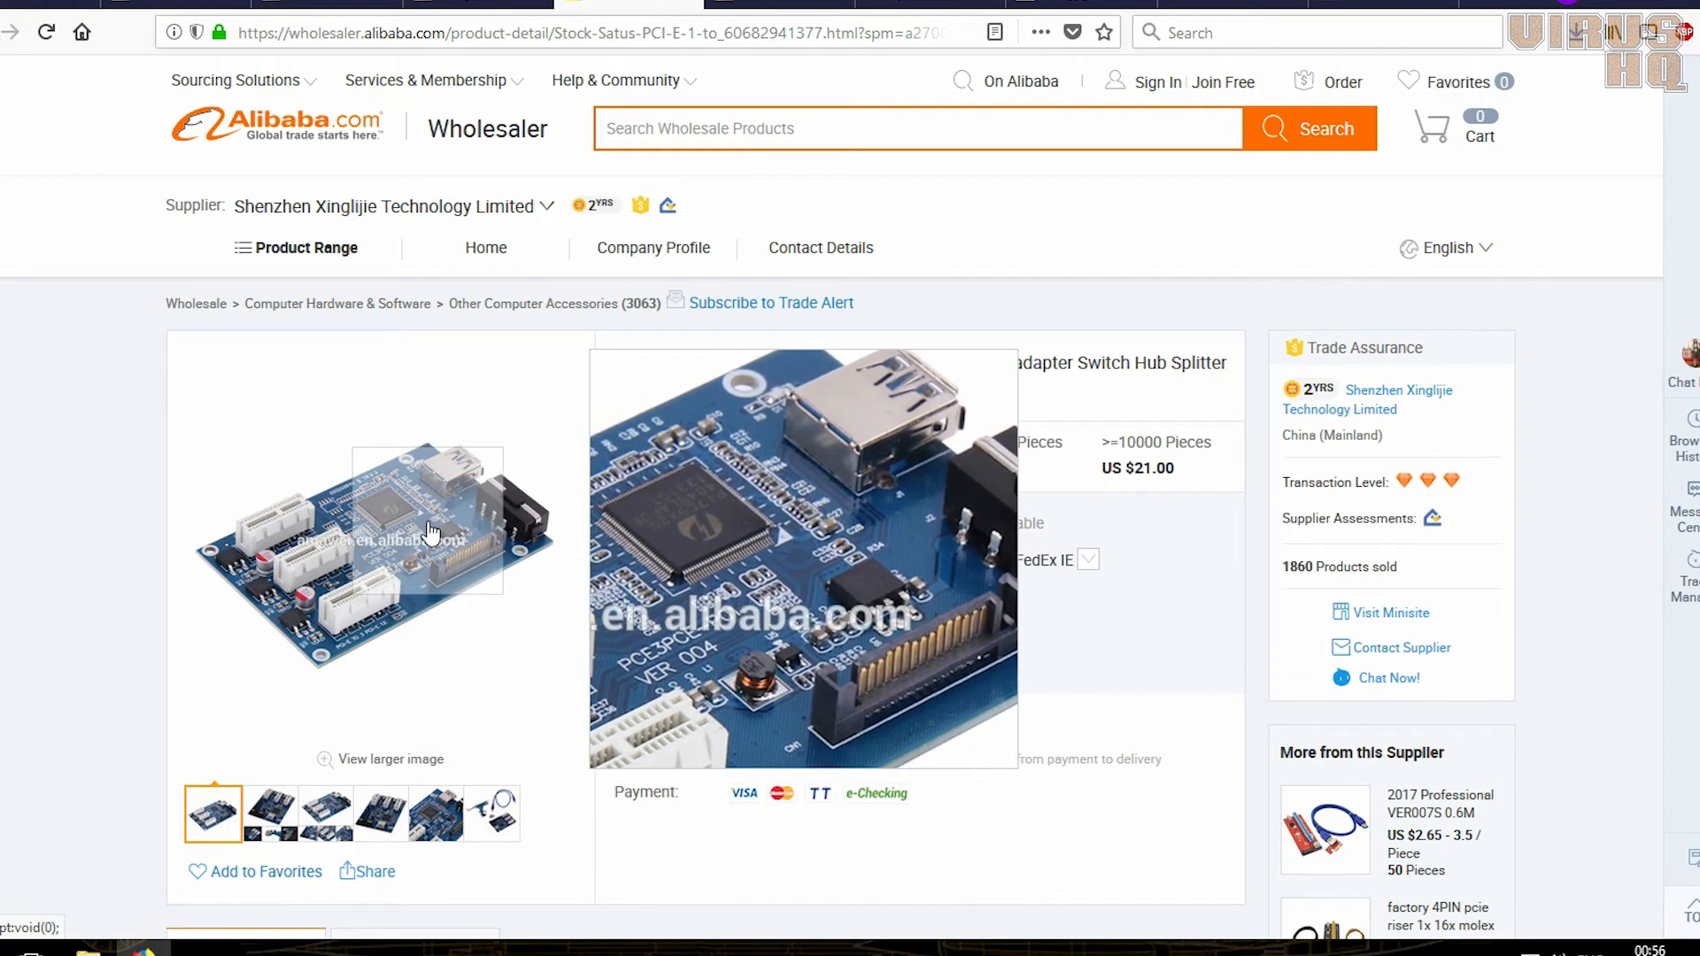
click(269, 812)
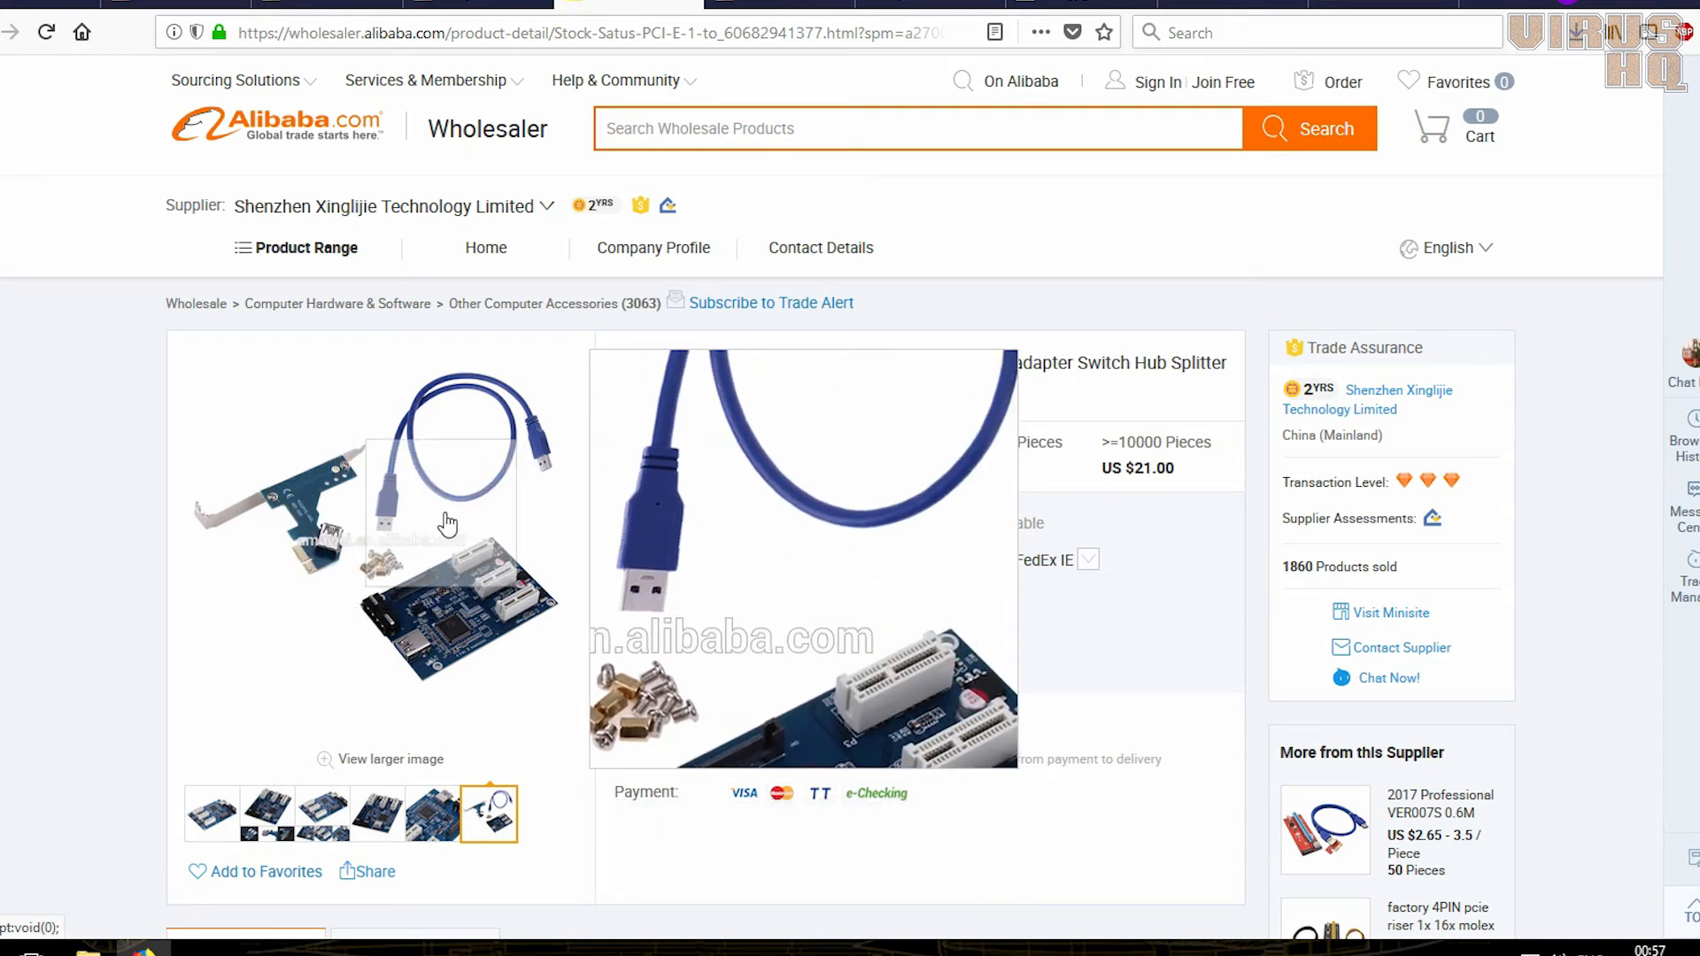
mouse_move(441, 641)
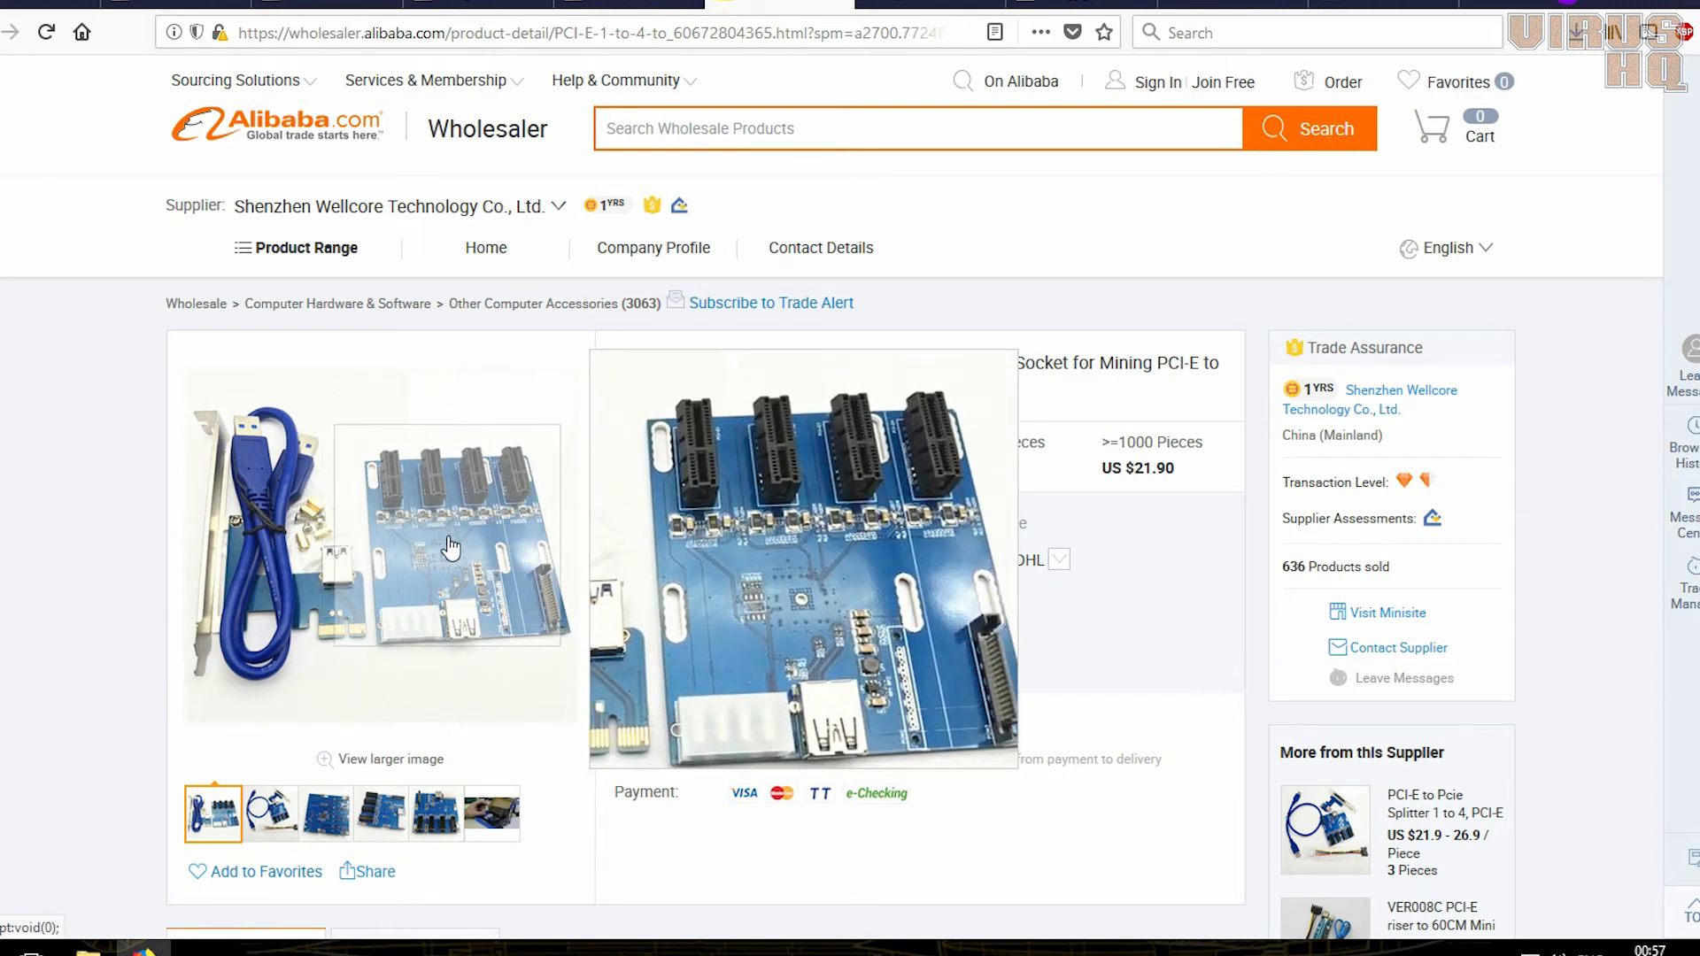
mouse_move(313, 588)
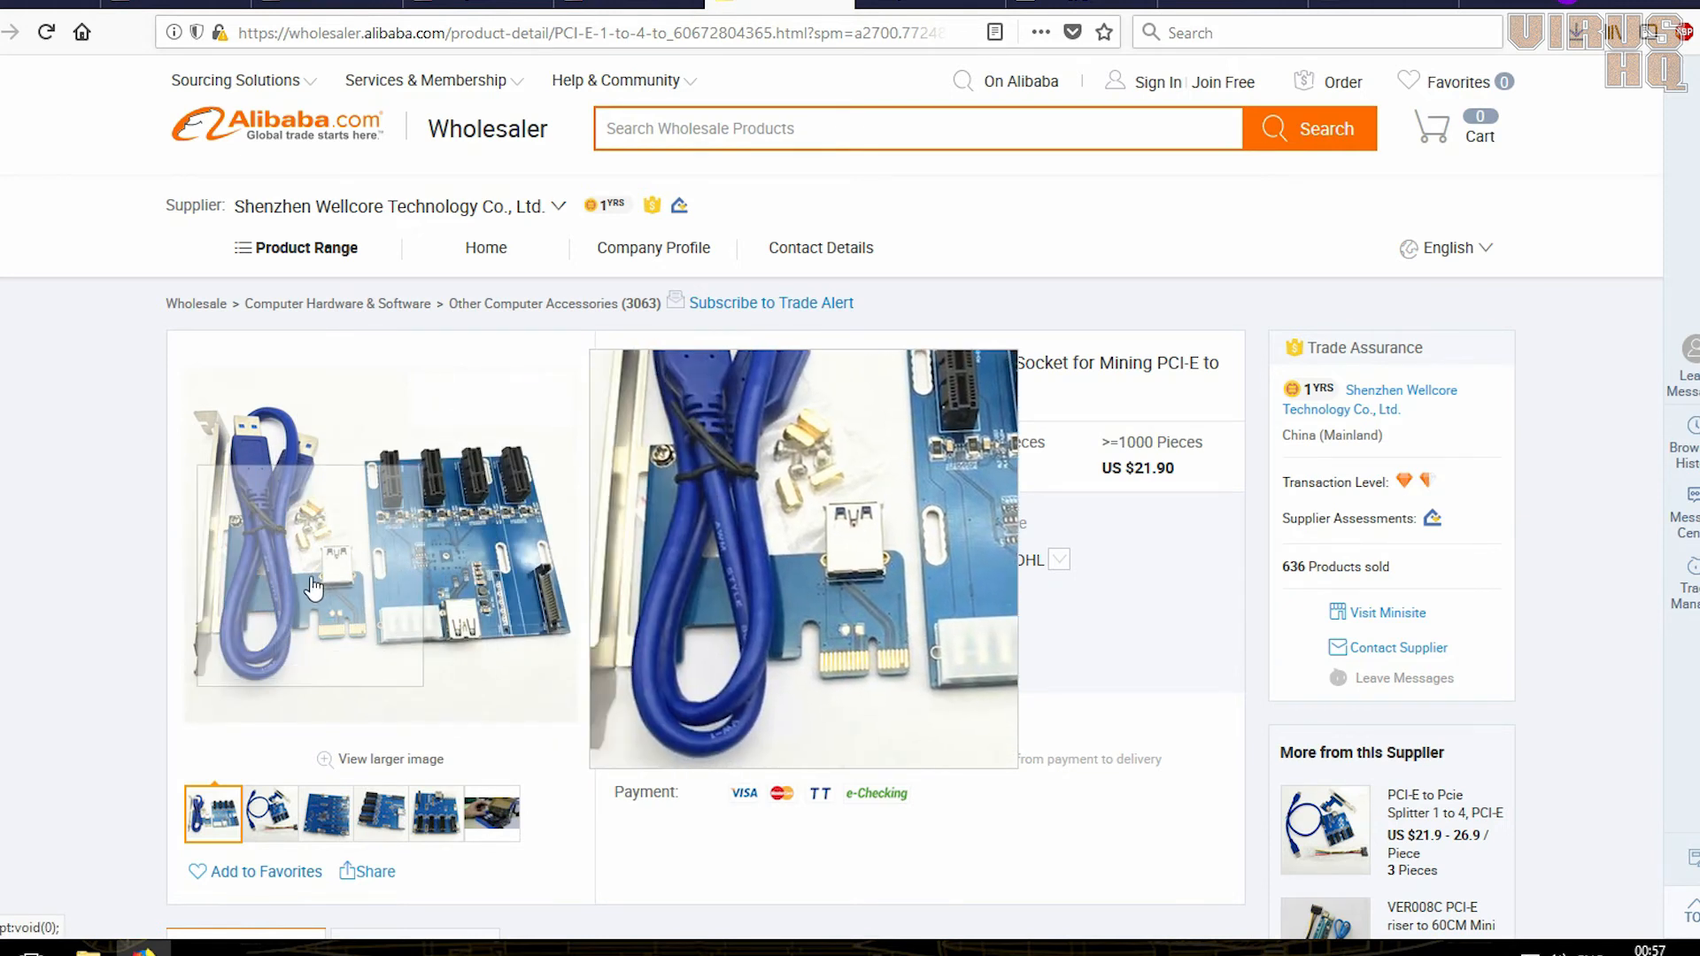
- View the Wellcore 1-to-4 riser kit photo with power cable, then the bare four-slot board
click(323, 812)
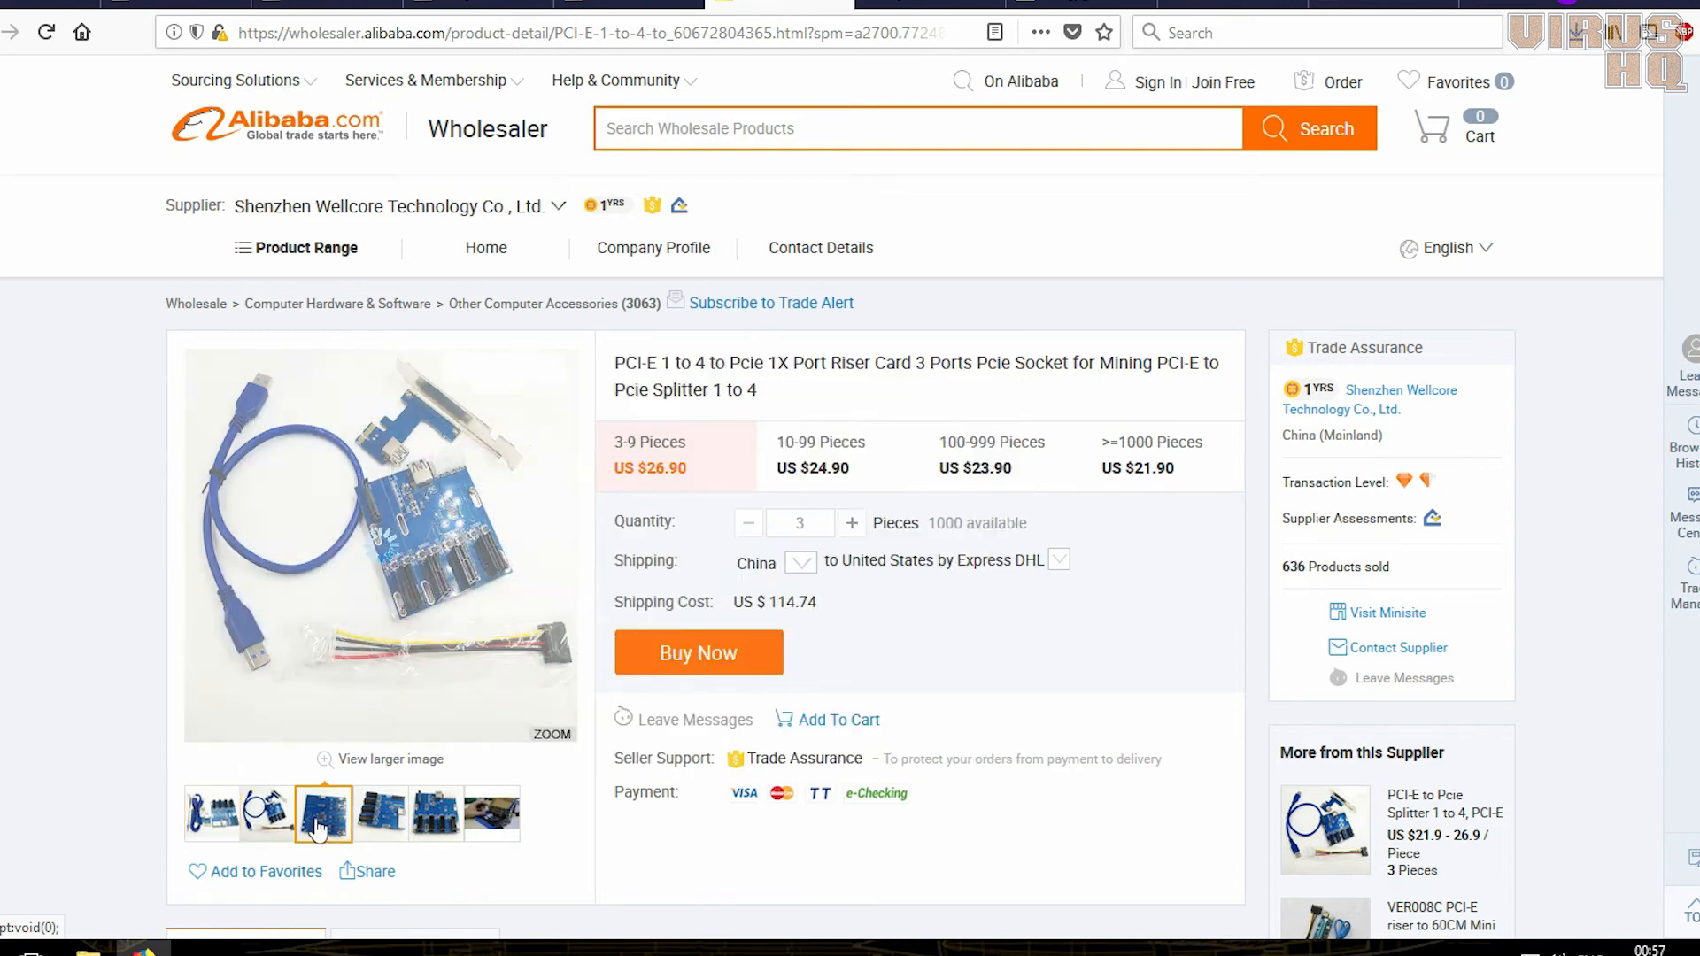
click(433, 812)
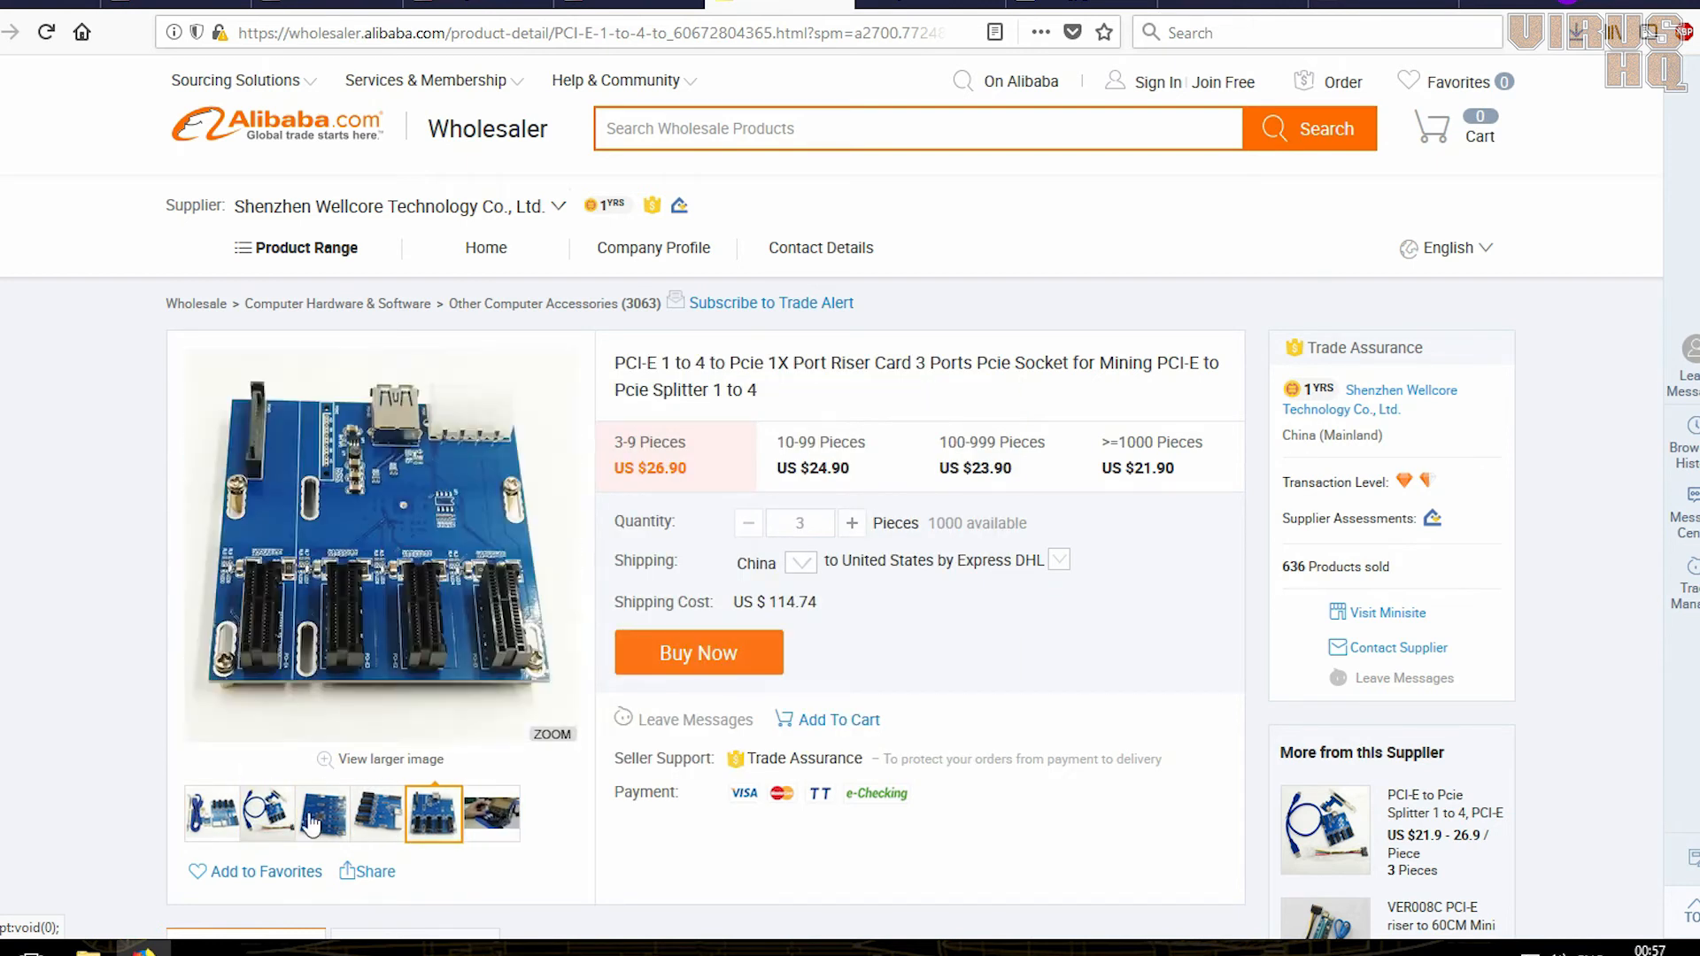
click(213, 813)
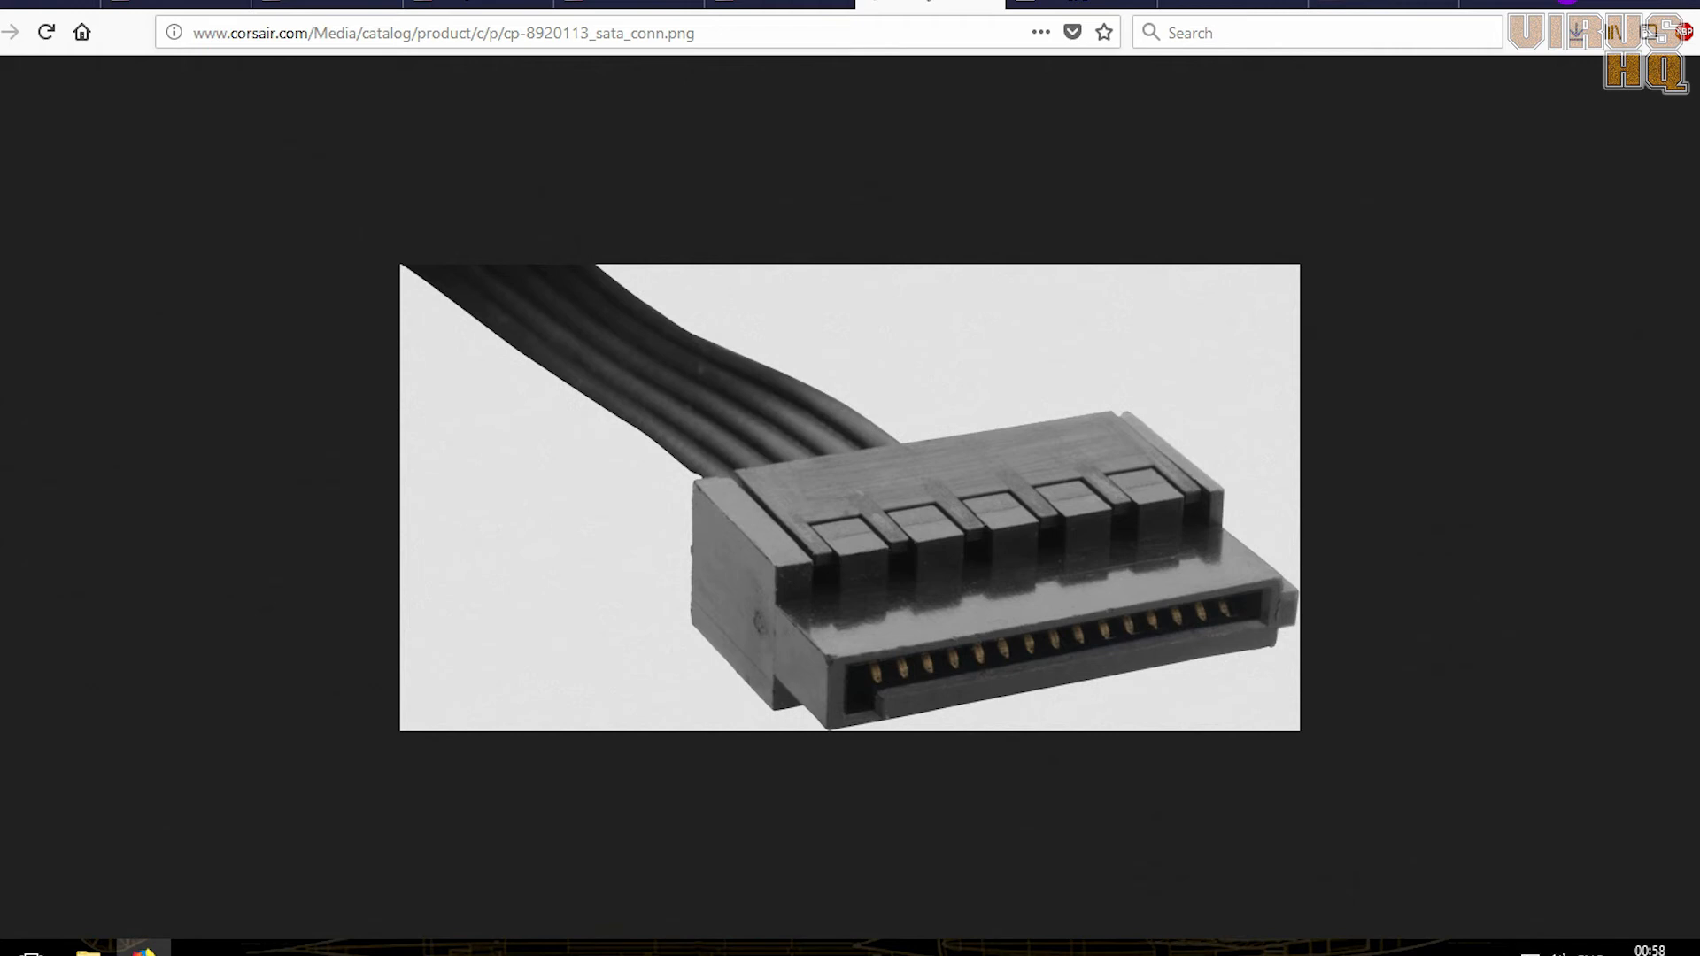
mouse_move(920, 661)
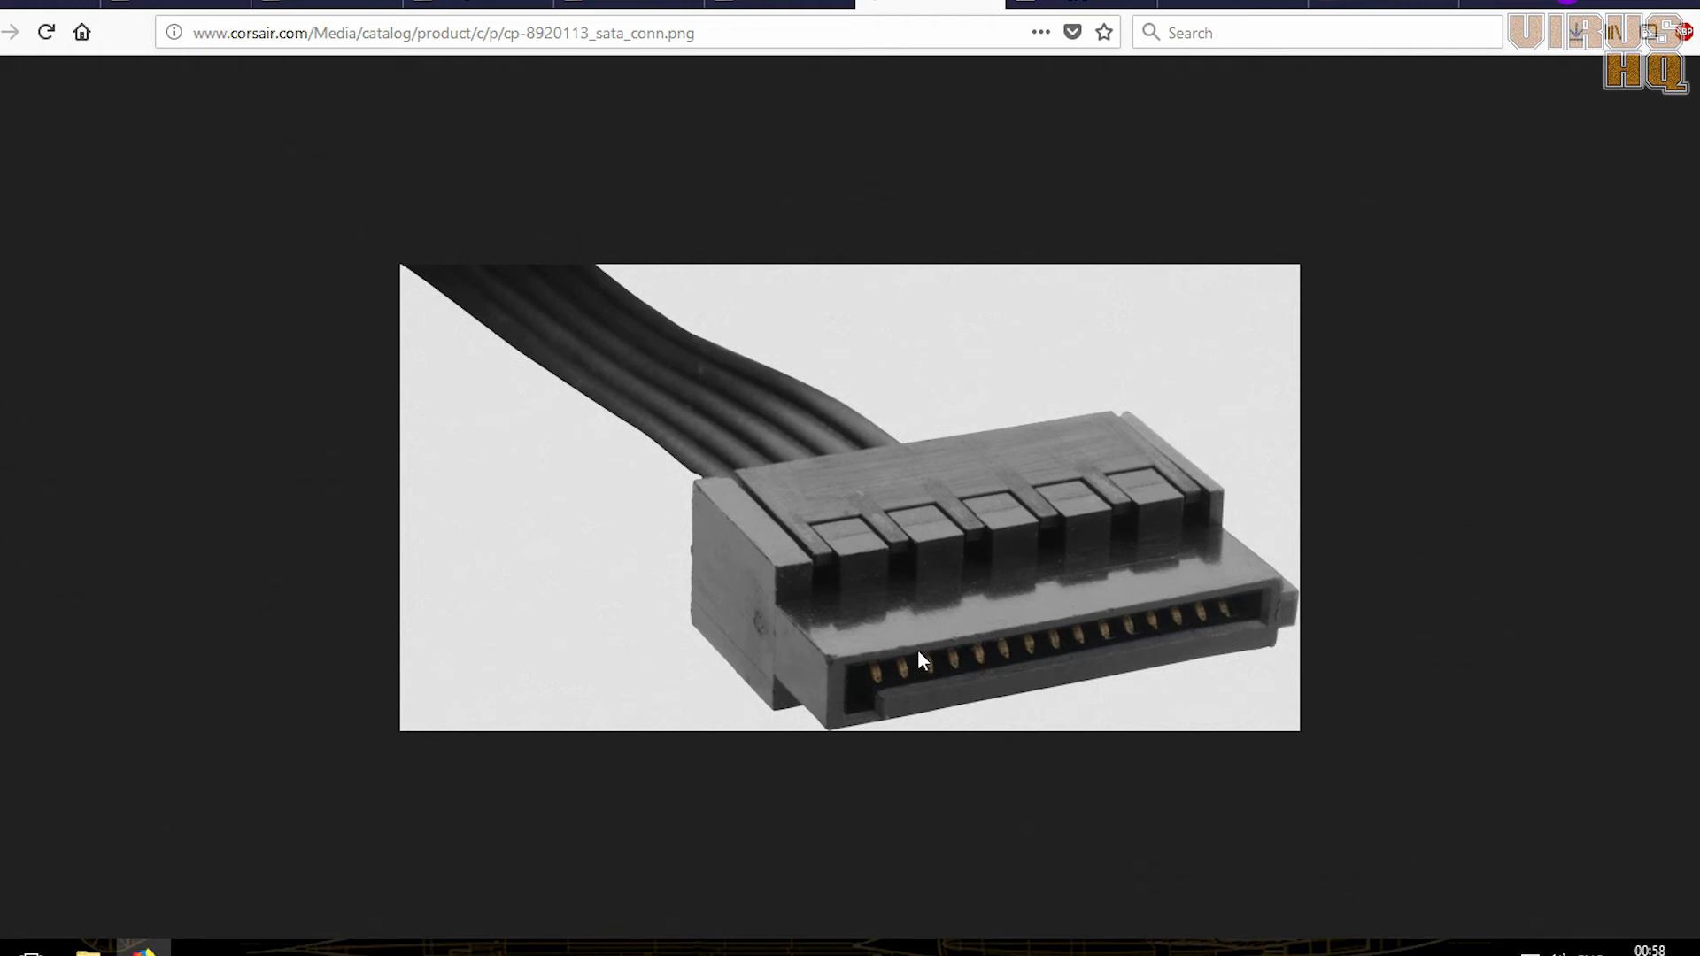
mouse_move(1010, 484)
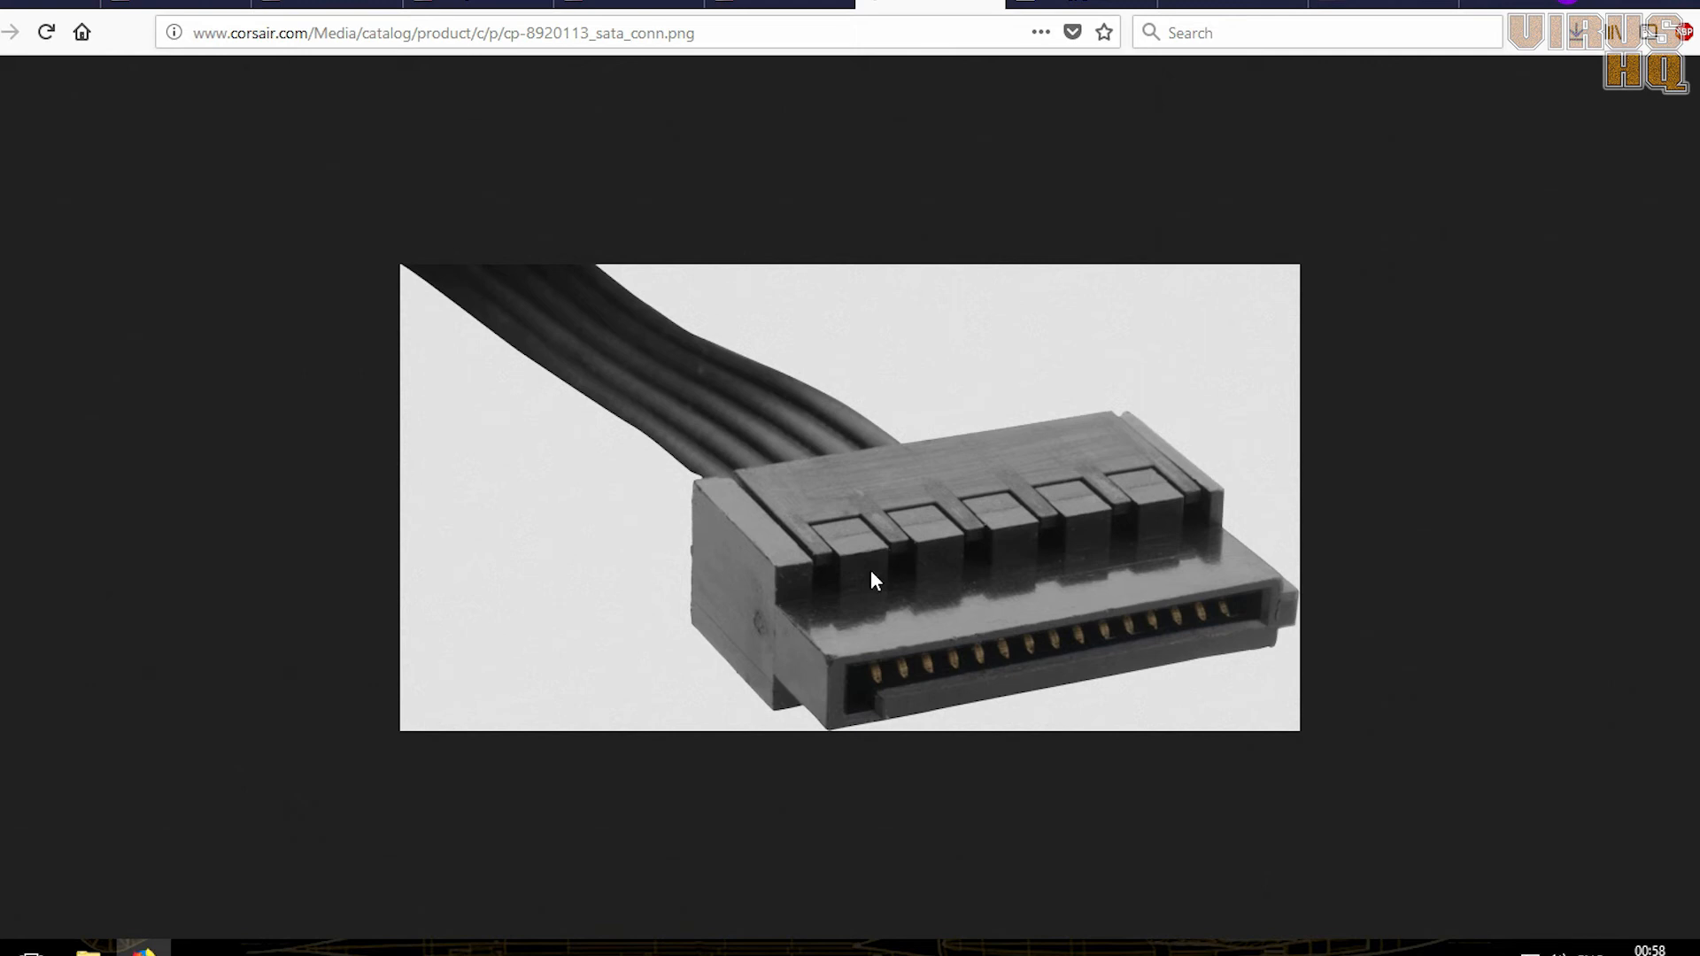
mouse_move(1006, 671)
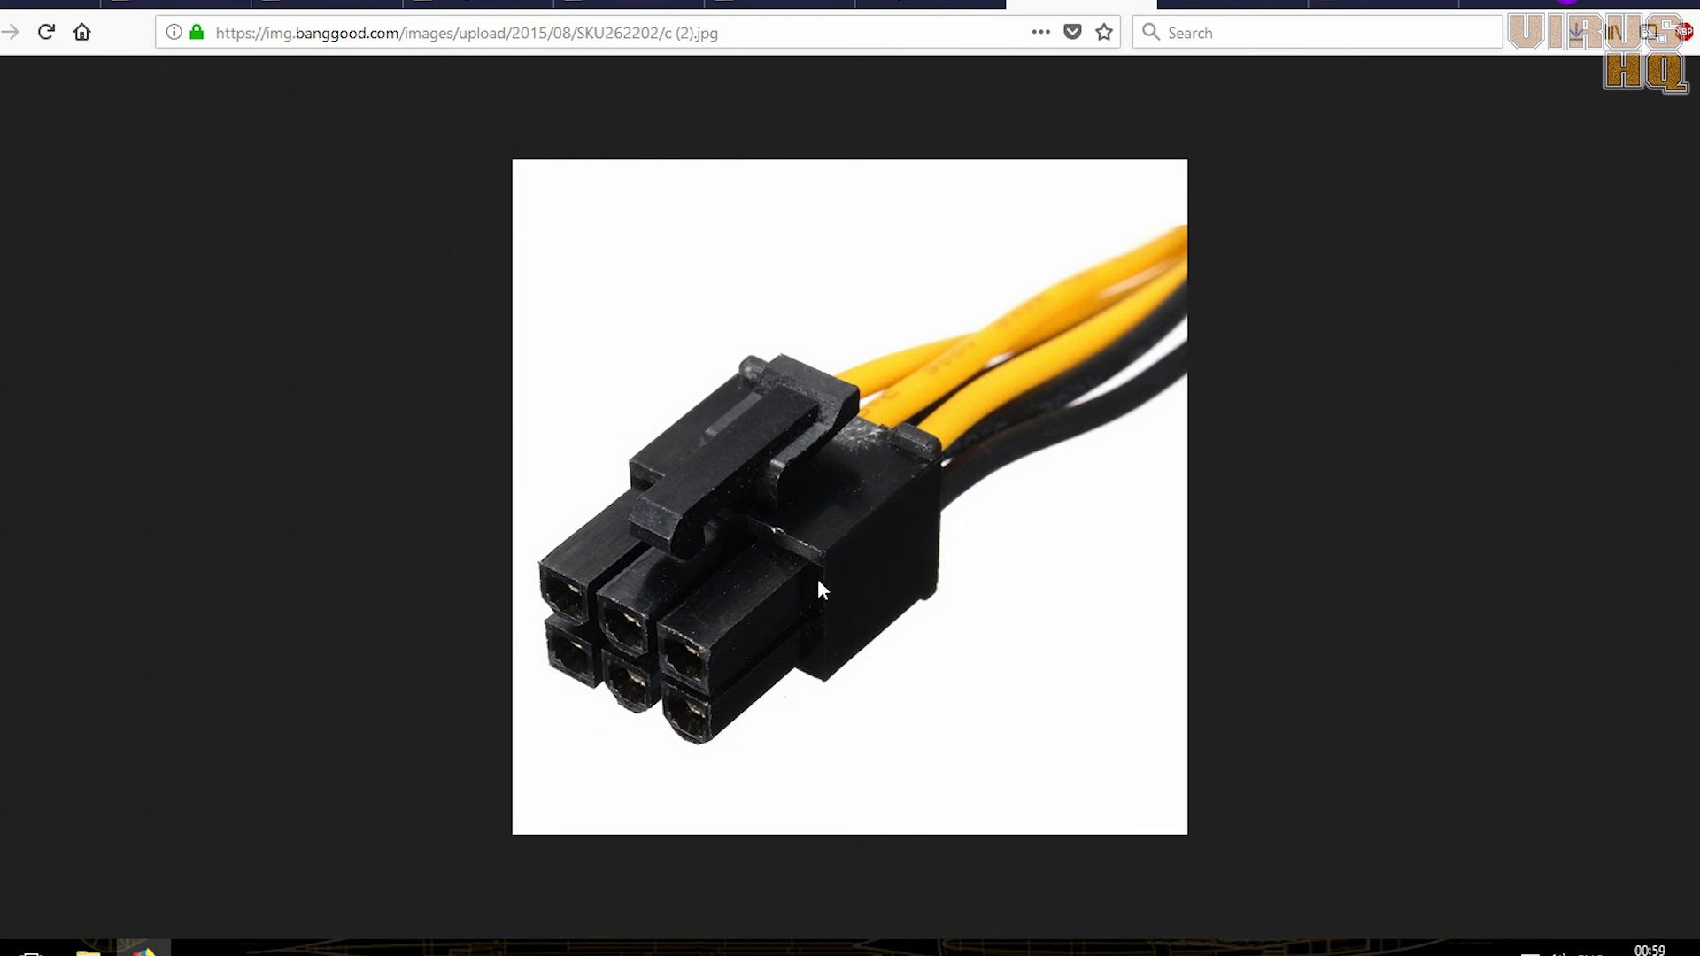
mouse_move(833, 551)
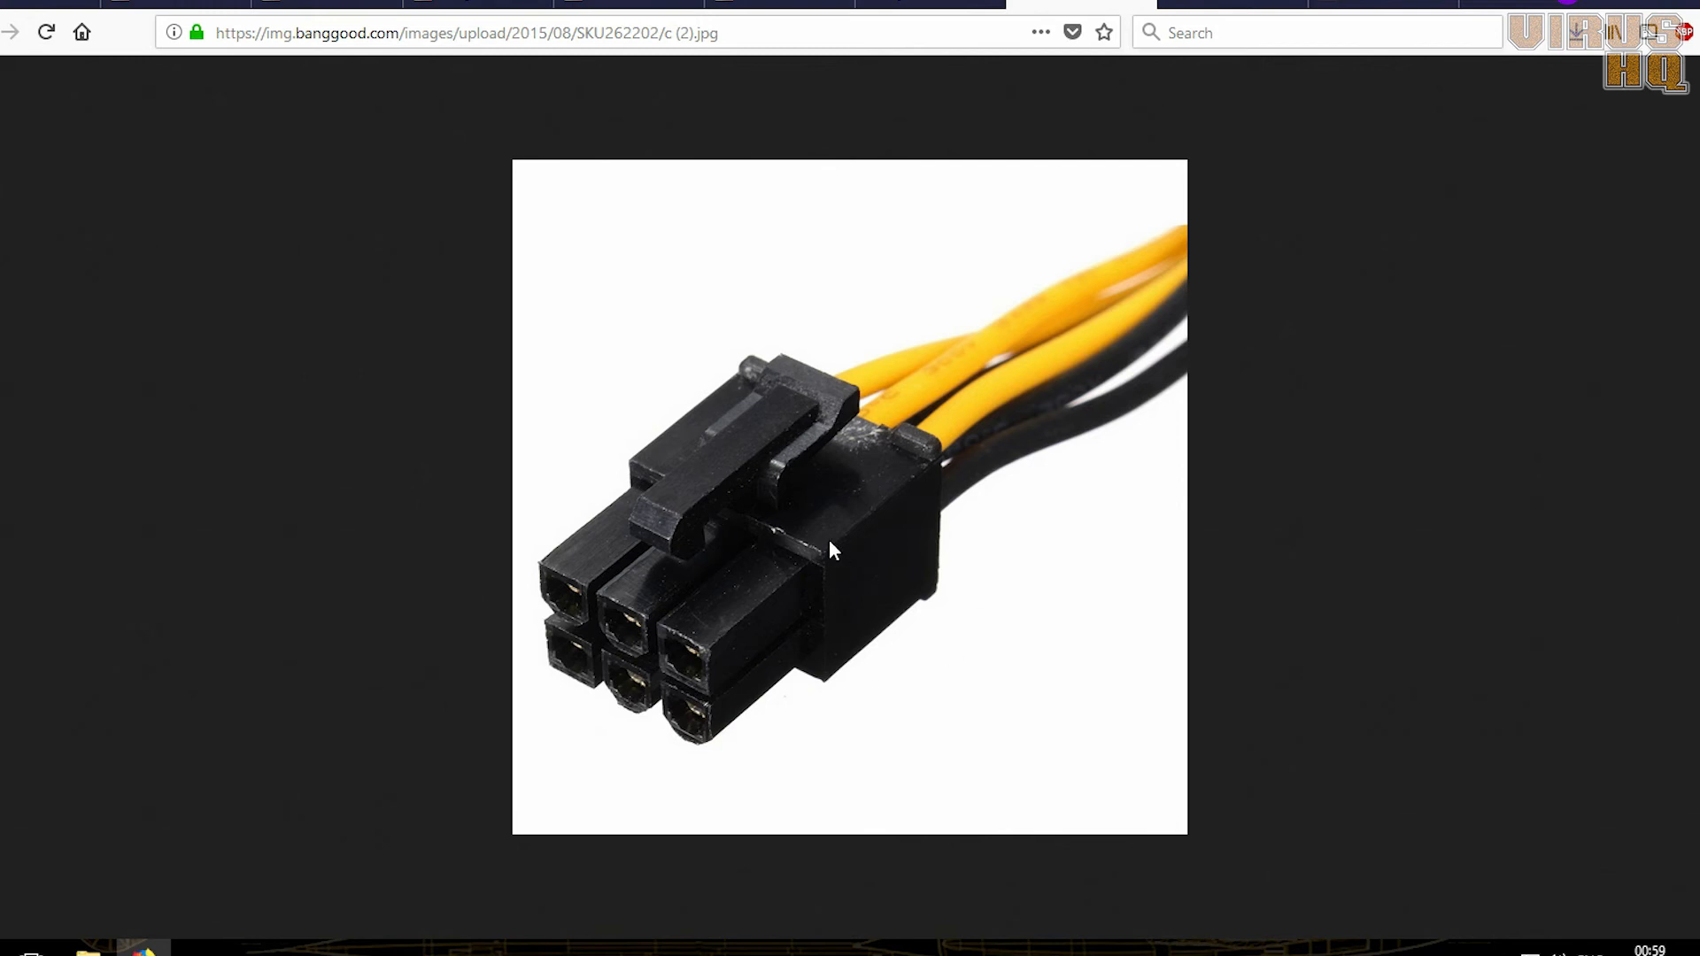
mouse_move(956, 478)
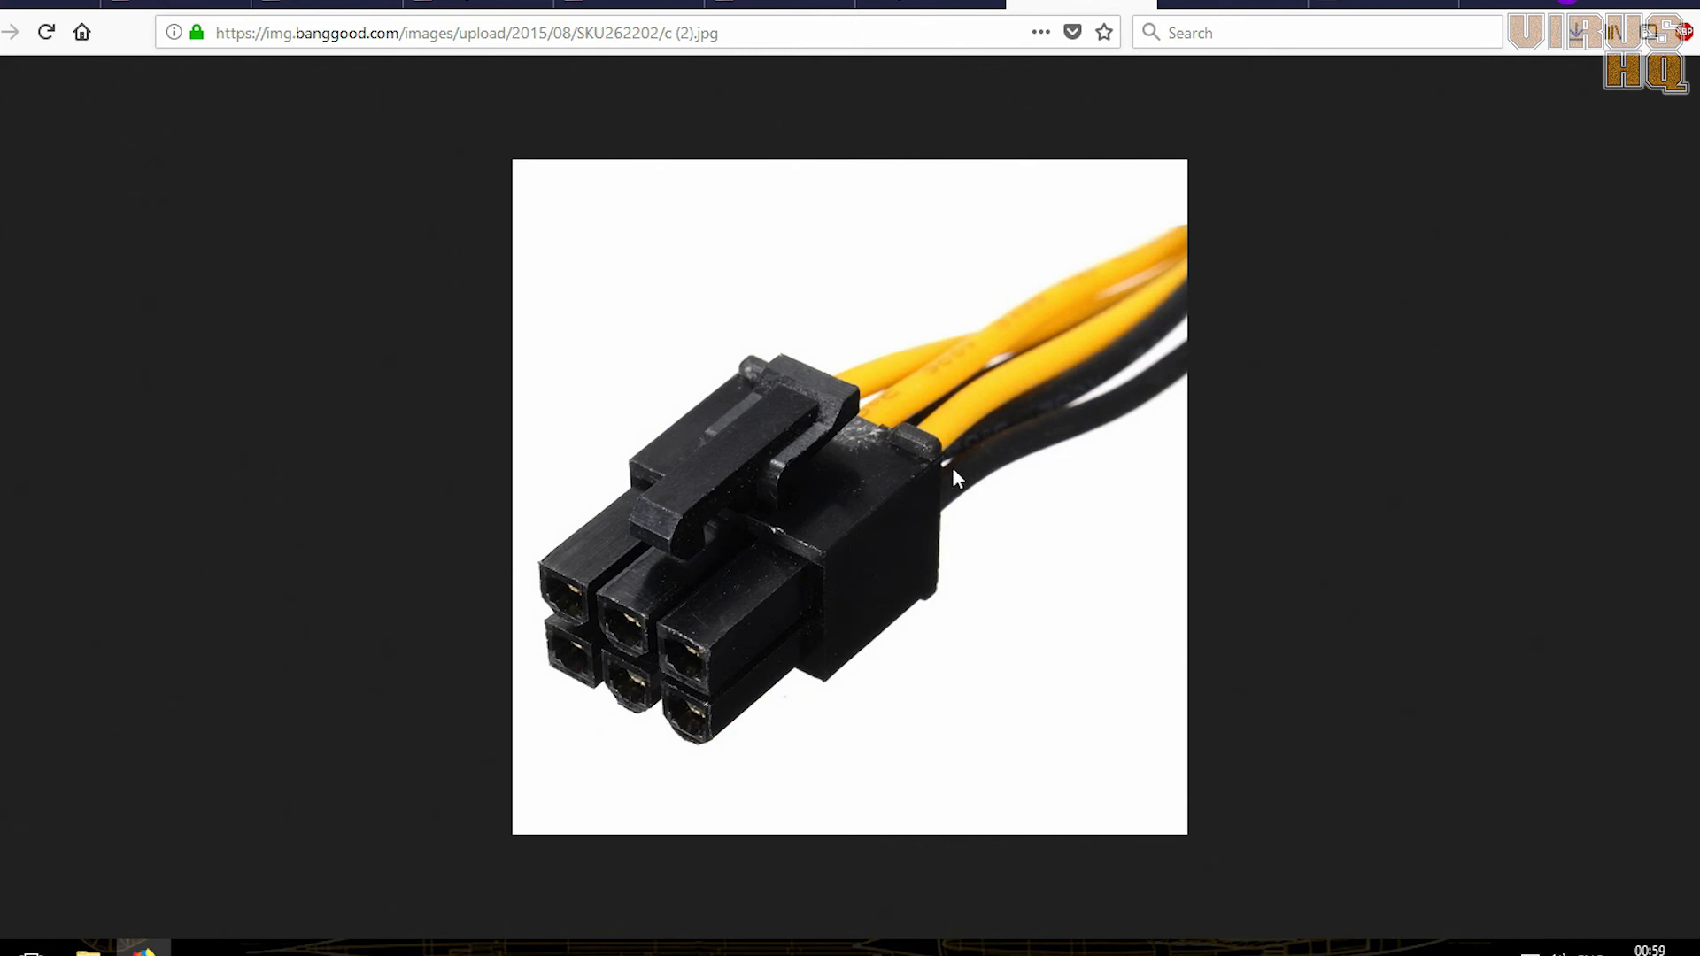
mouse_move(867, 516)
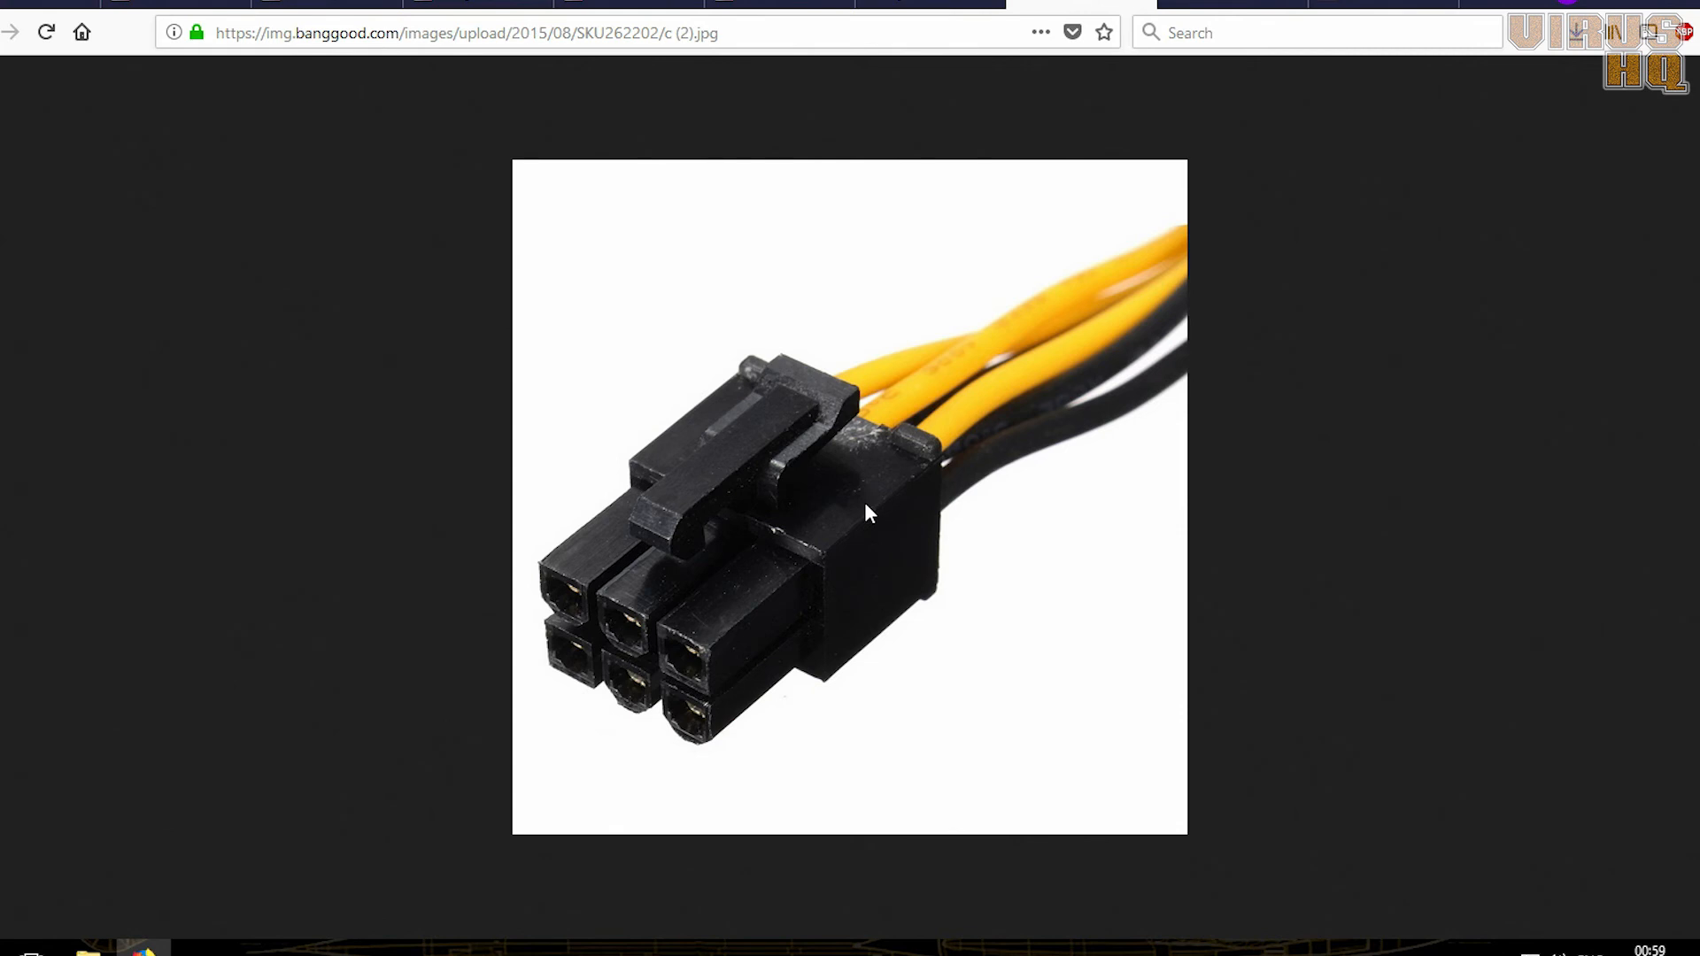
mouse_move(805, 557)
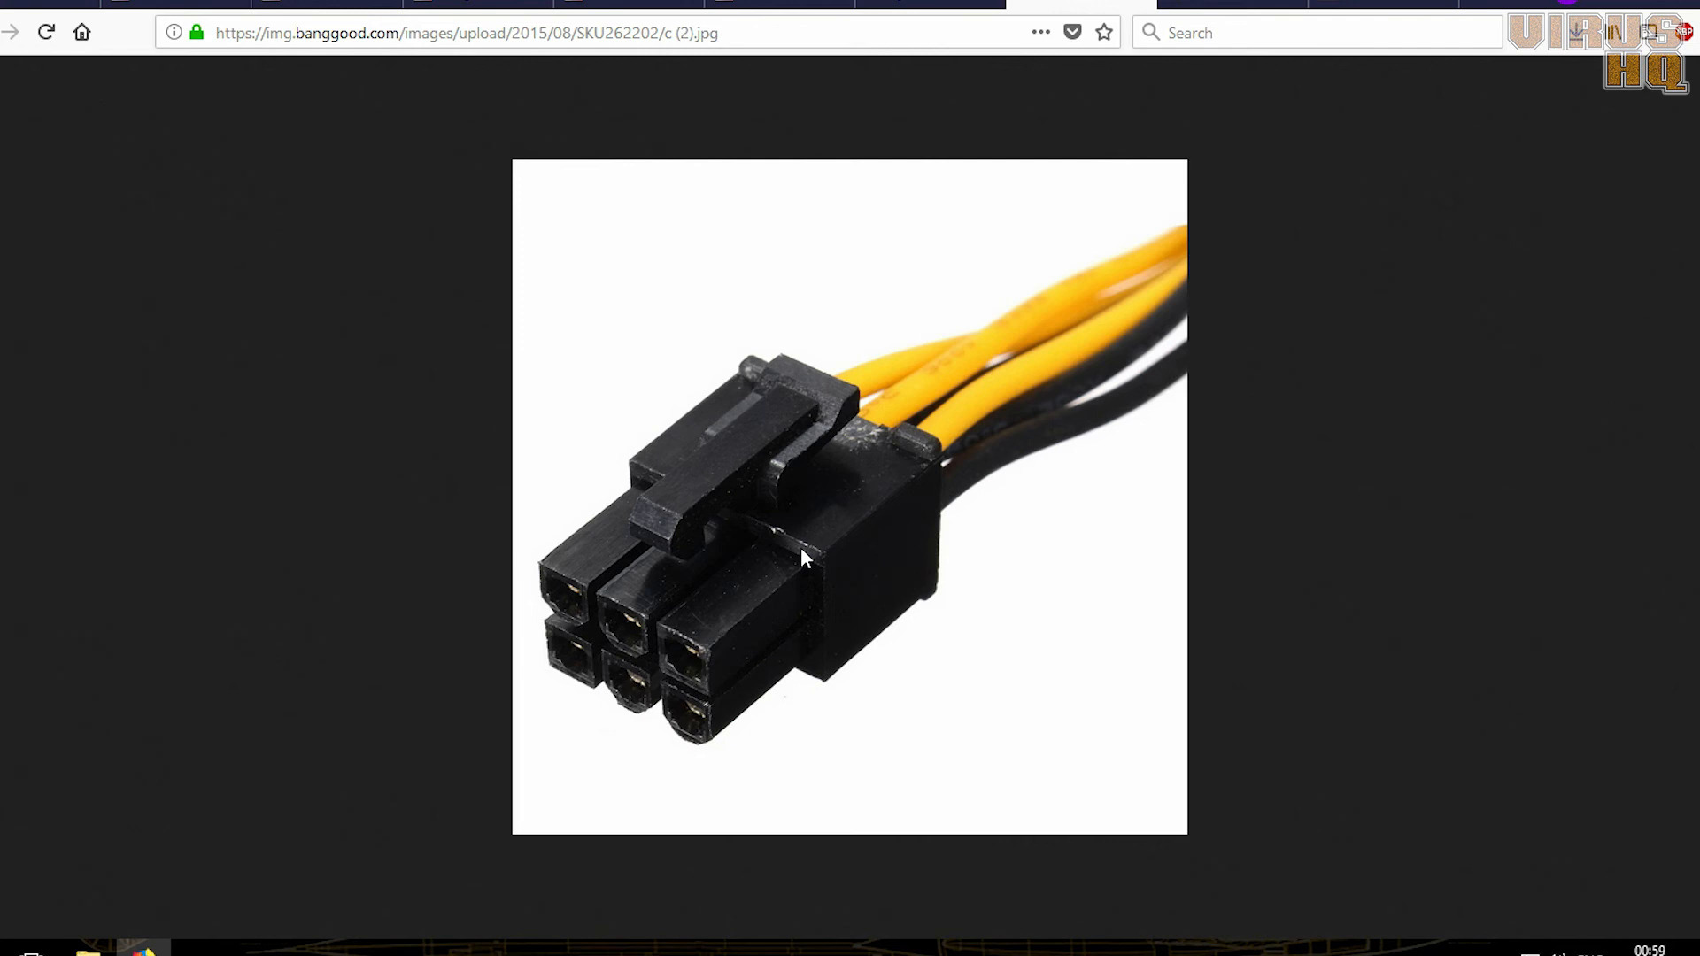
mouse_move(802, 555)
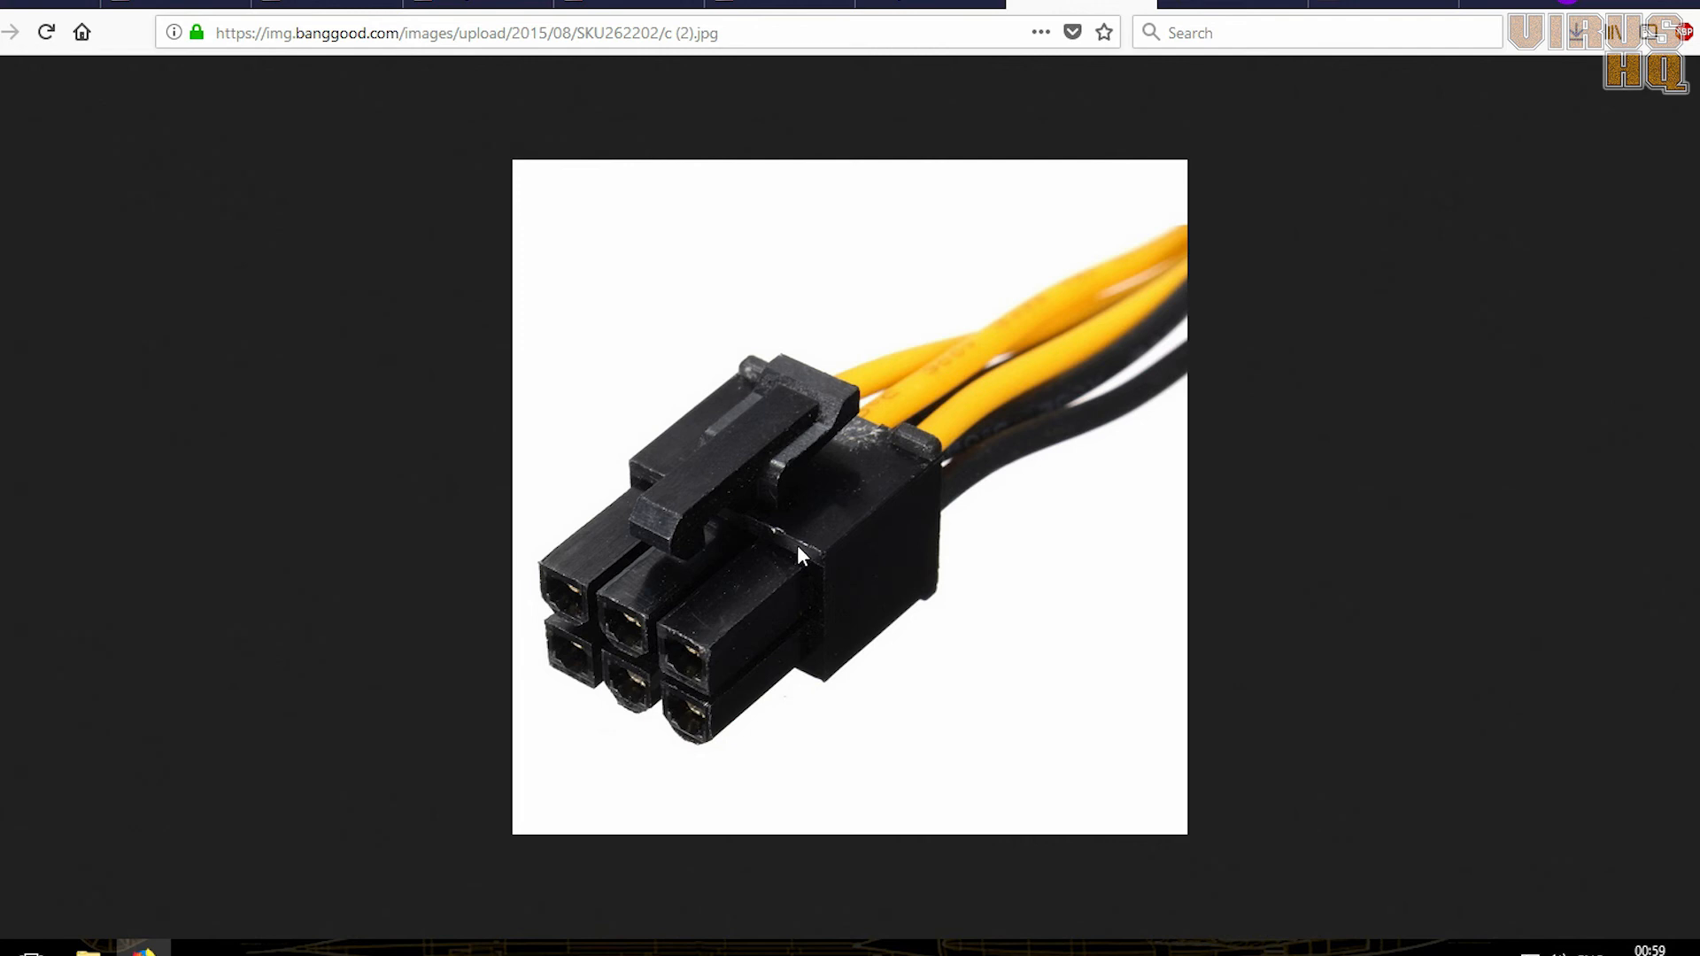
mouse_move(879, 512)
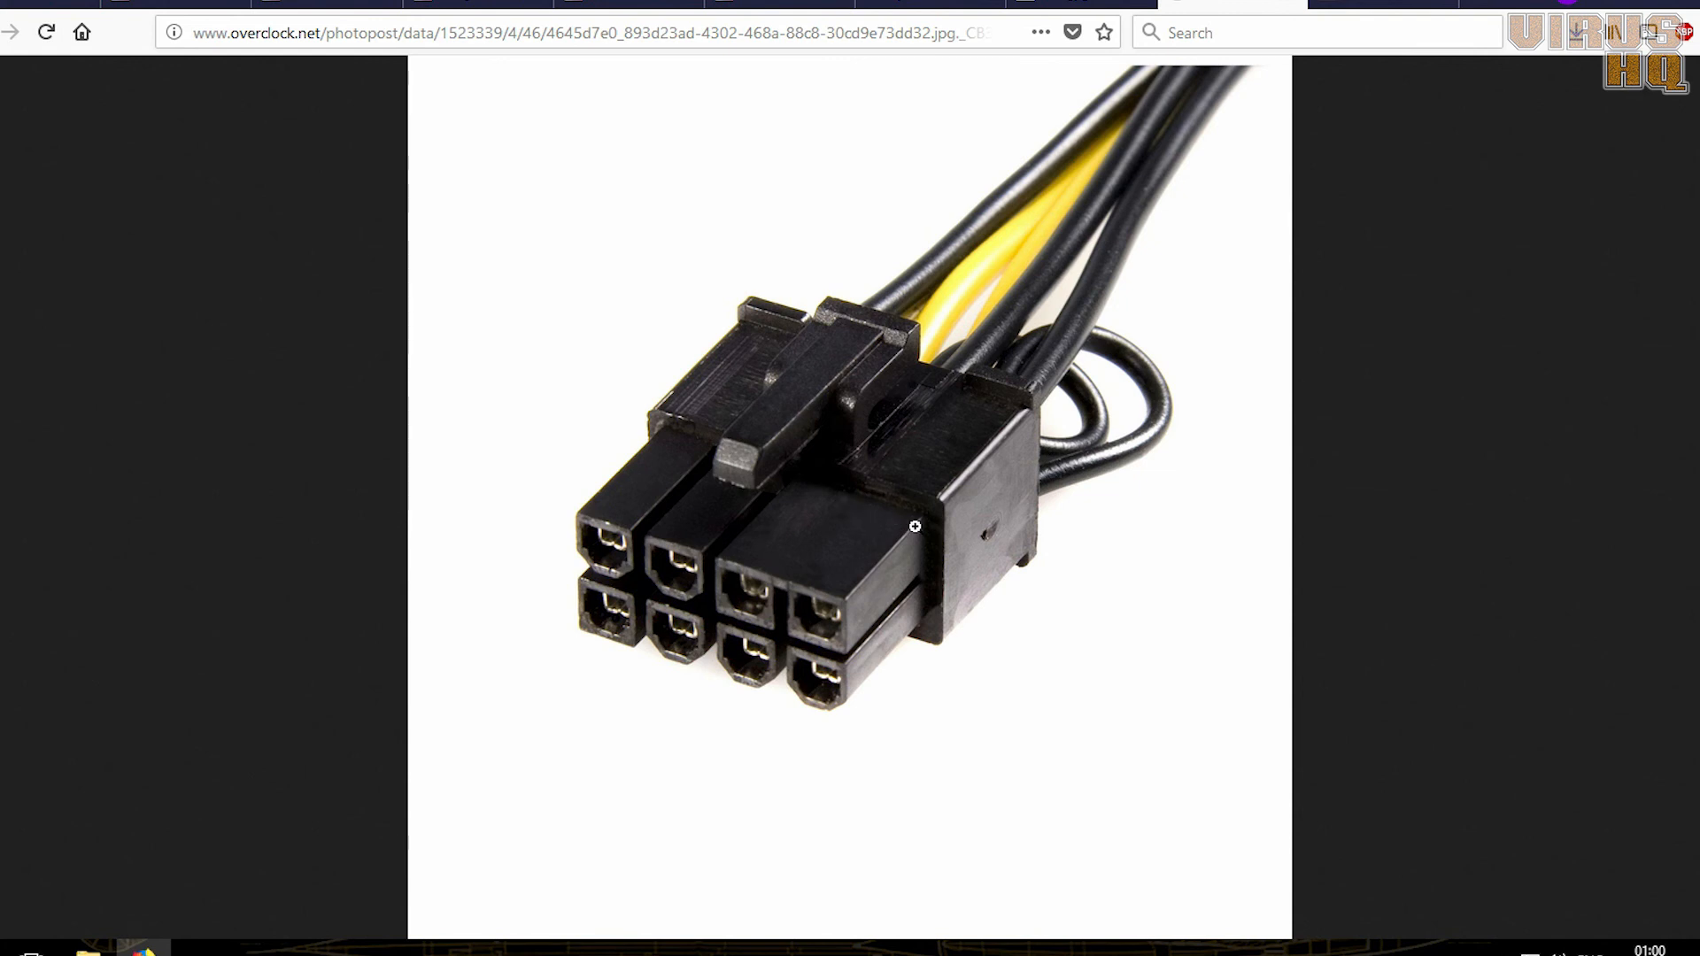
mouse_move(779, 628)
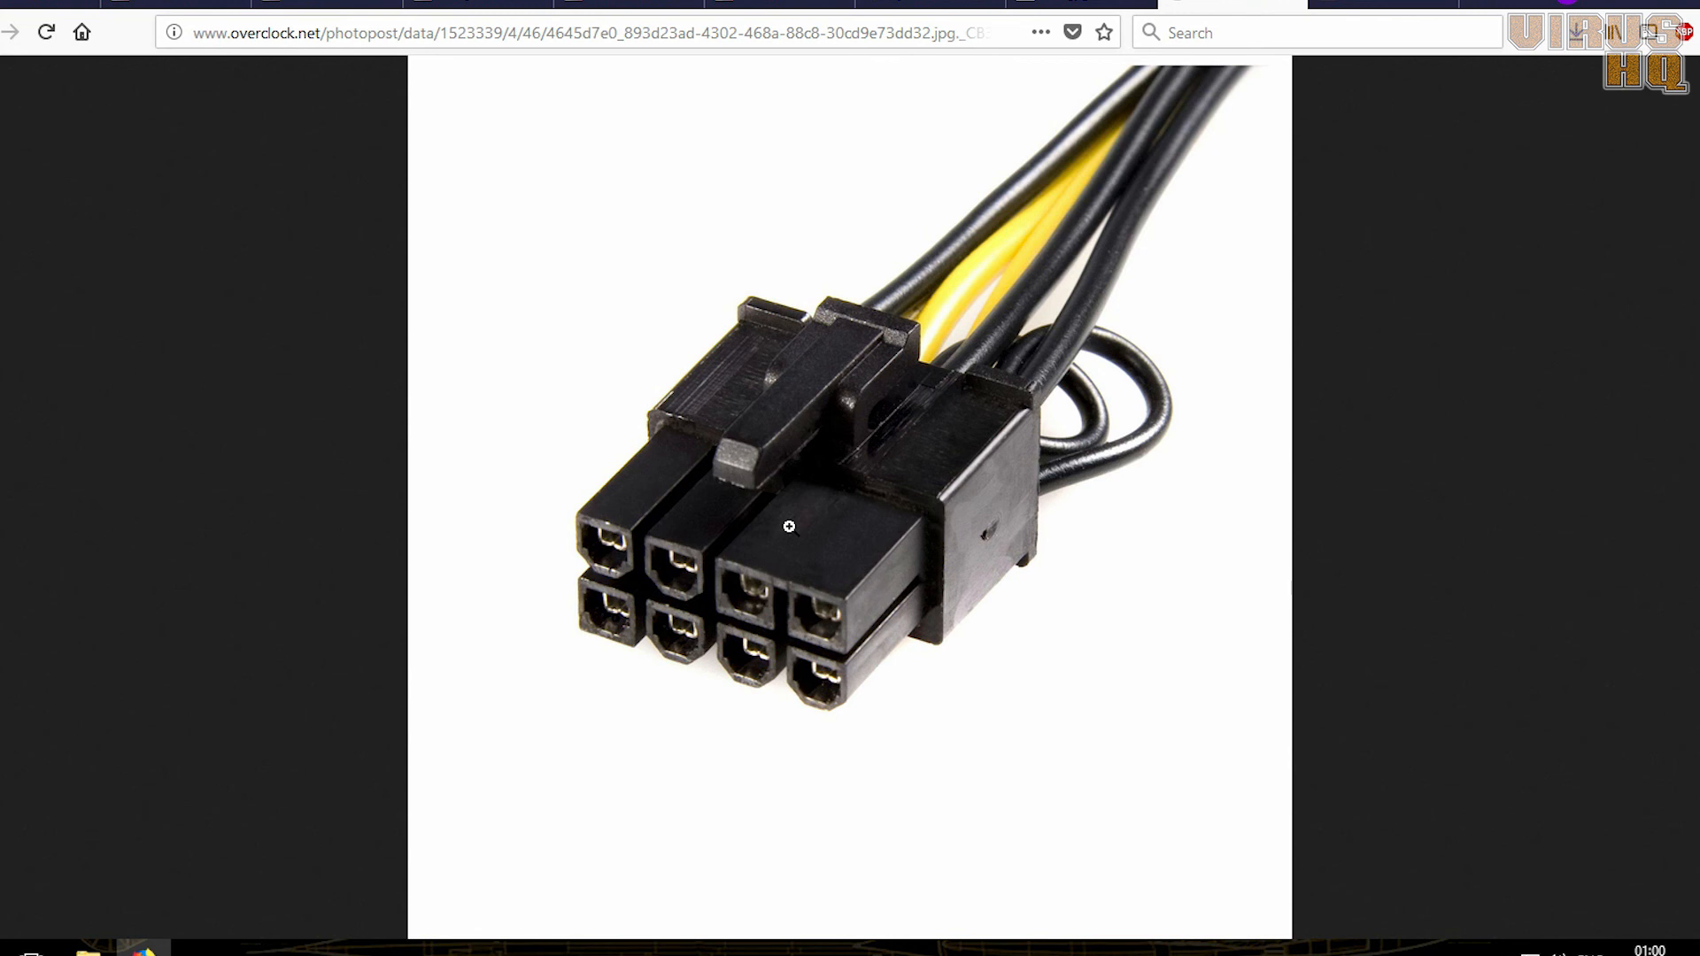
mouse_move(1244, 211)
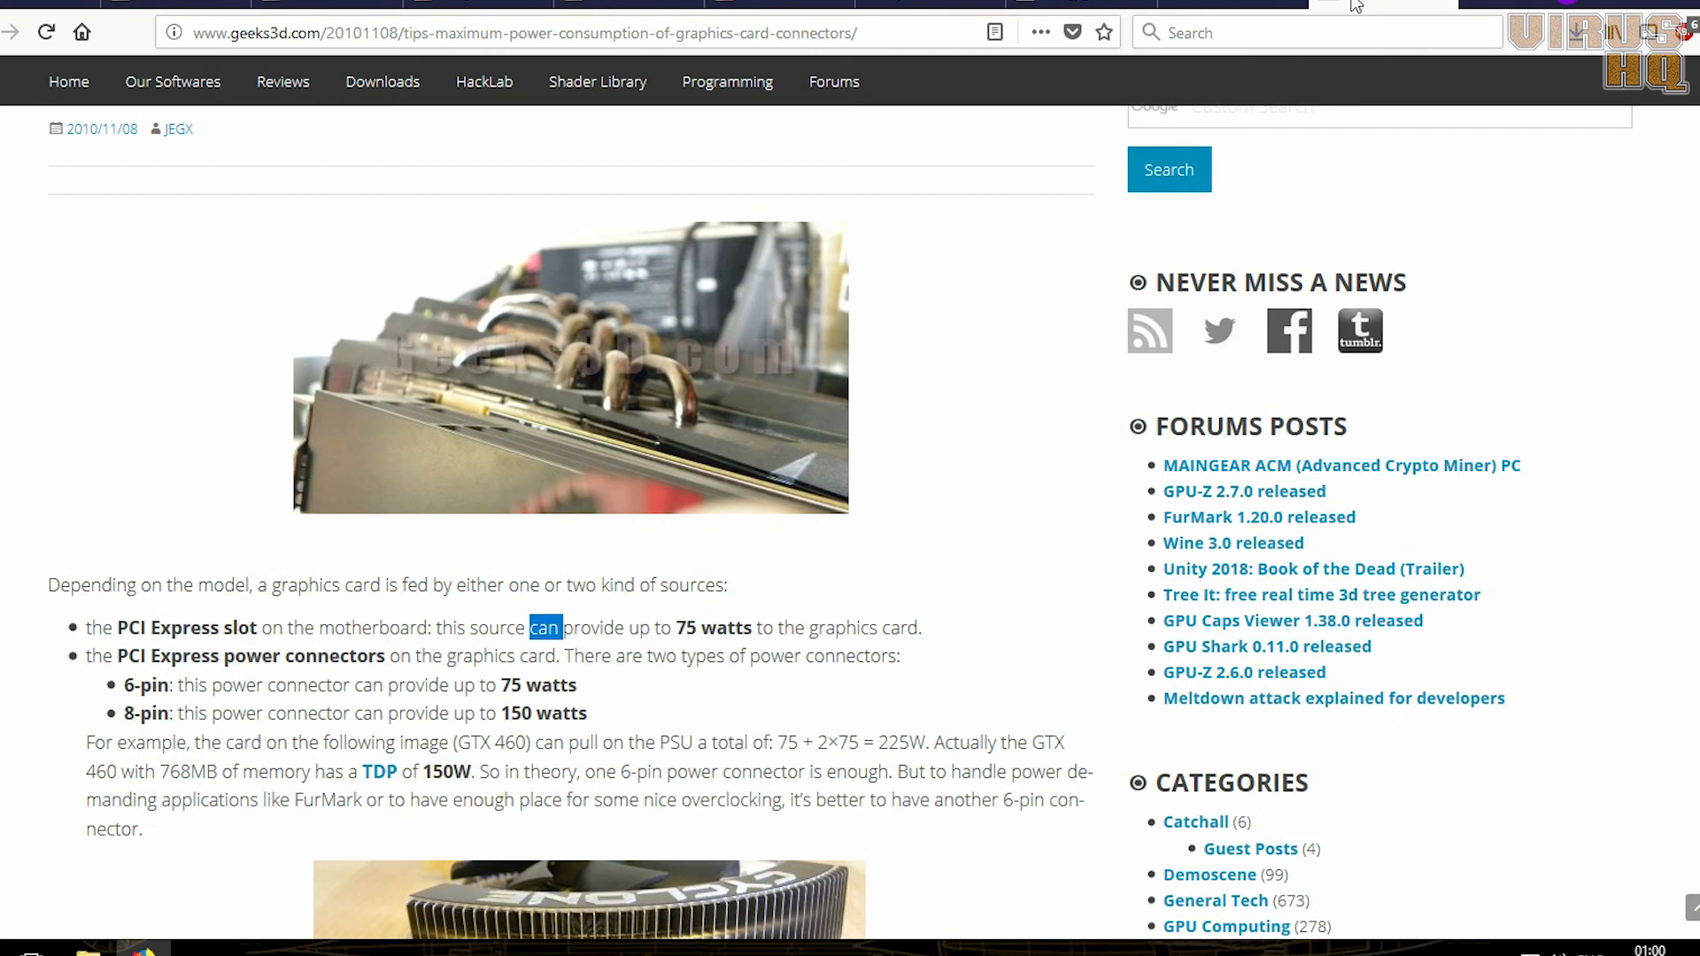
mouse_move(204, 632)
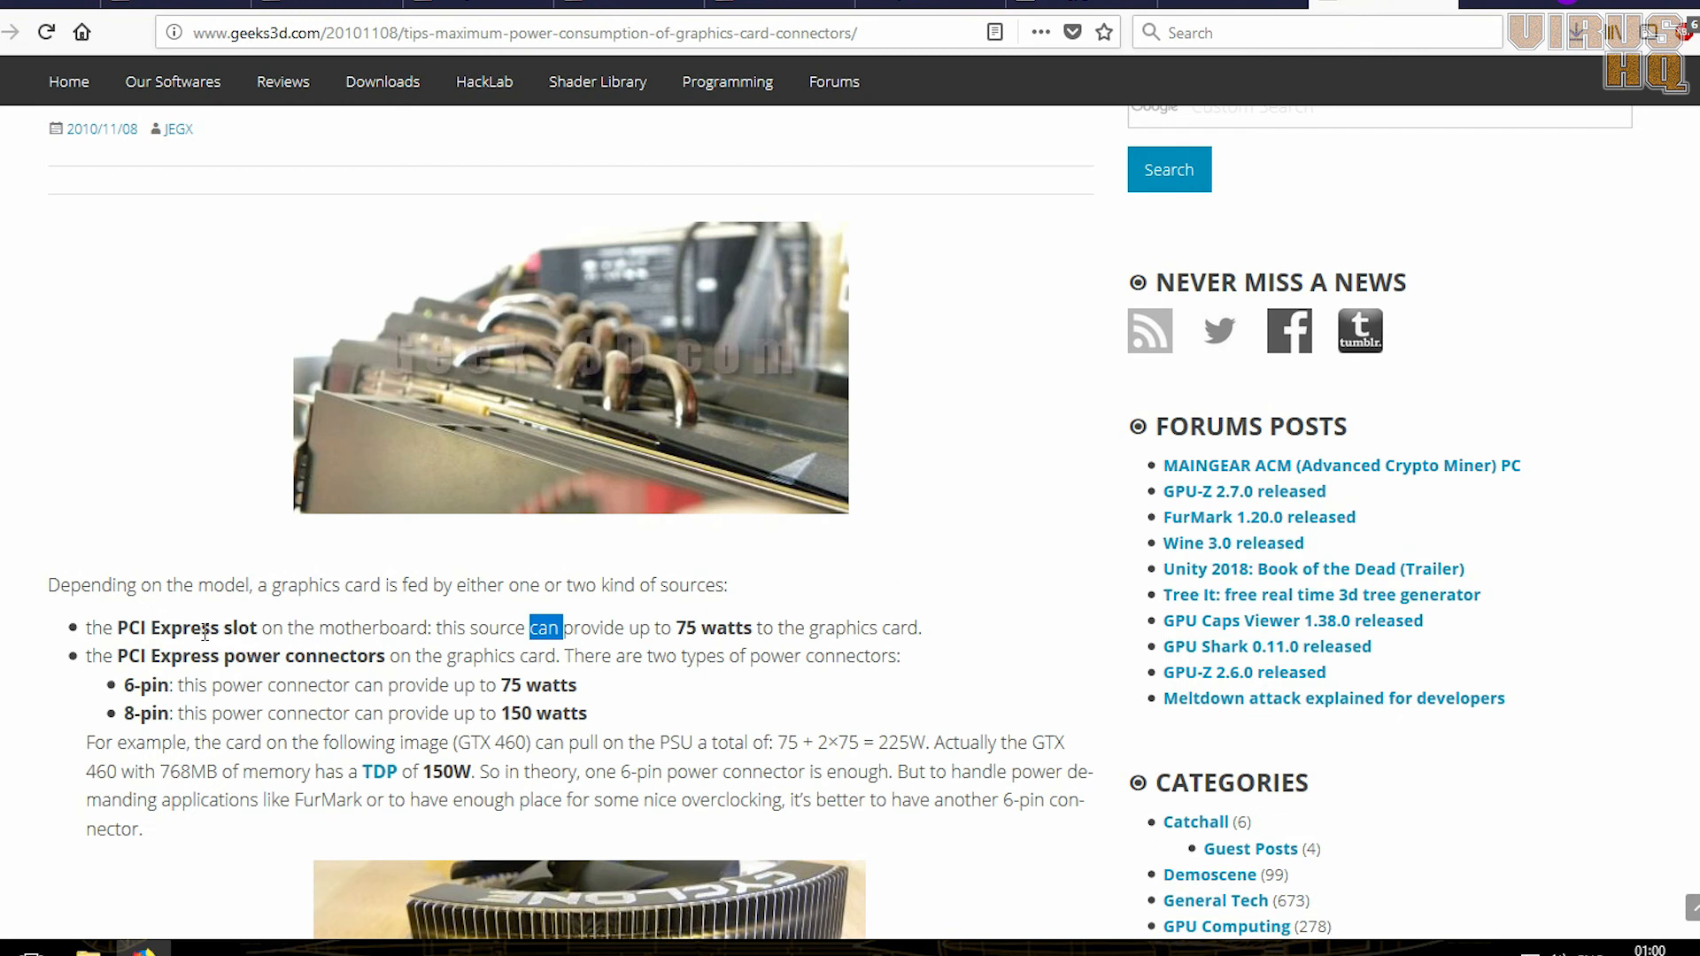
- Highlight the bullet stating the PCI Express slot supplies up to 75 watts
drag(86, 627, 920, 627)
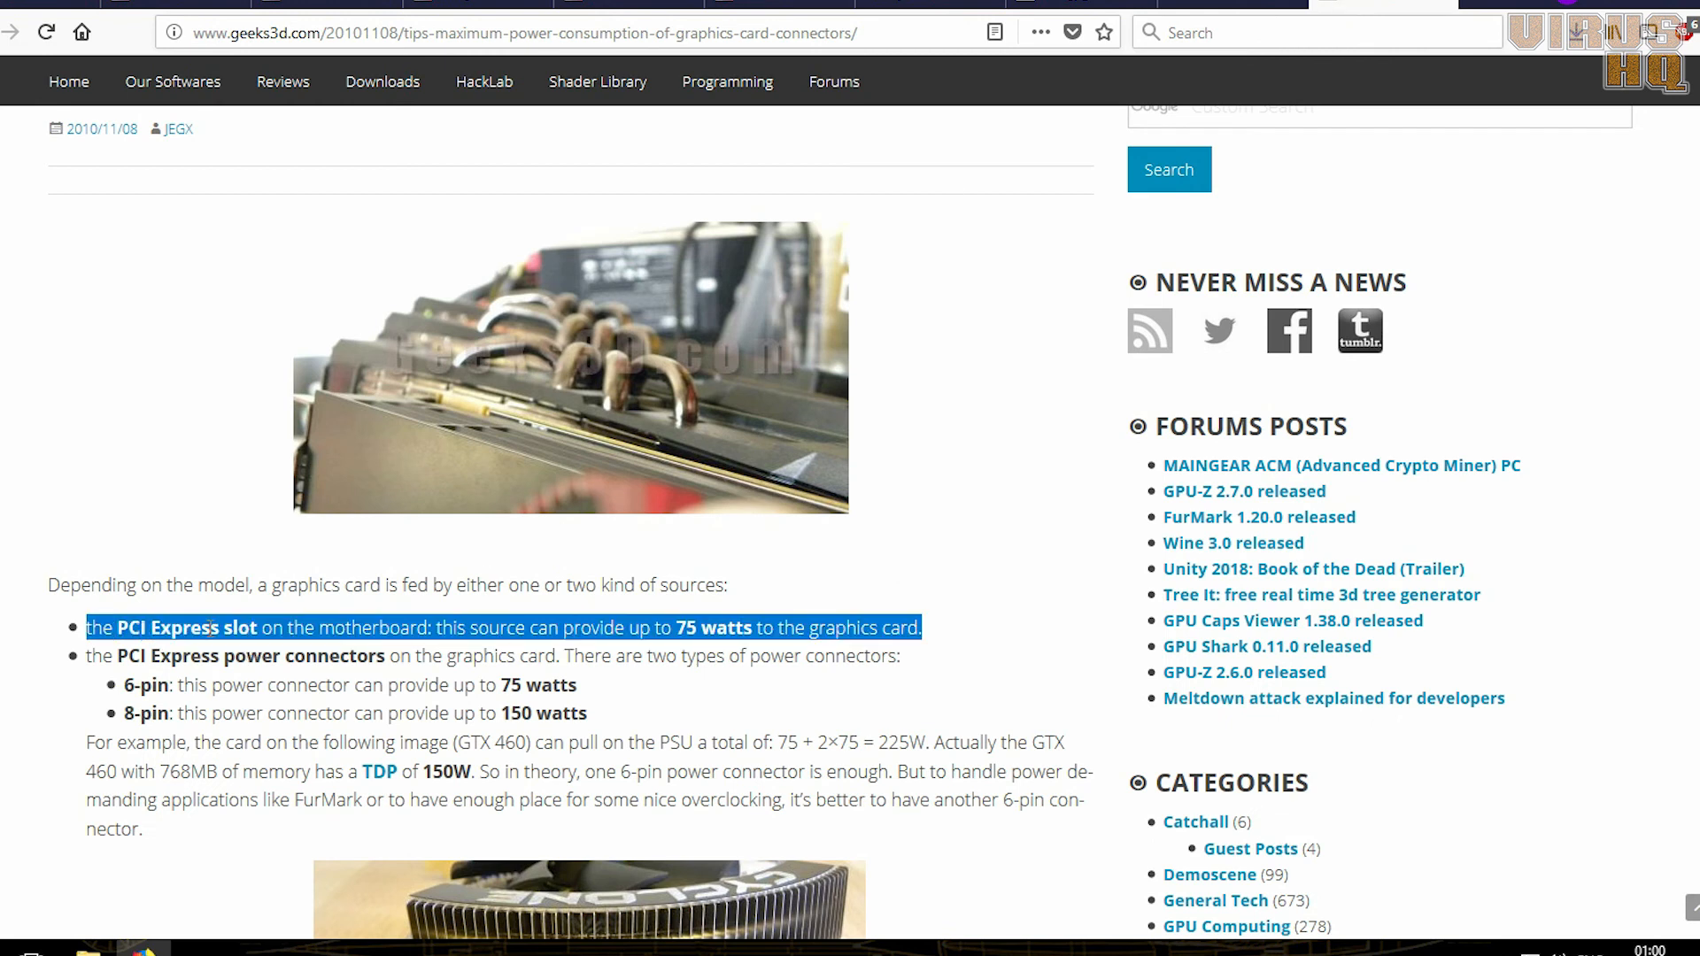